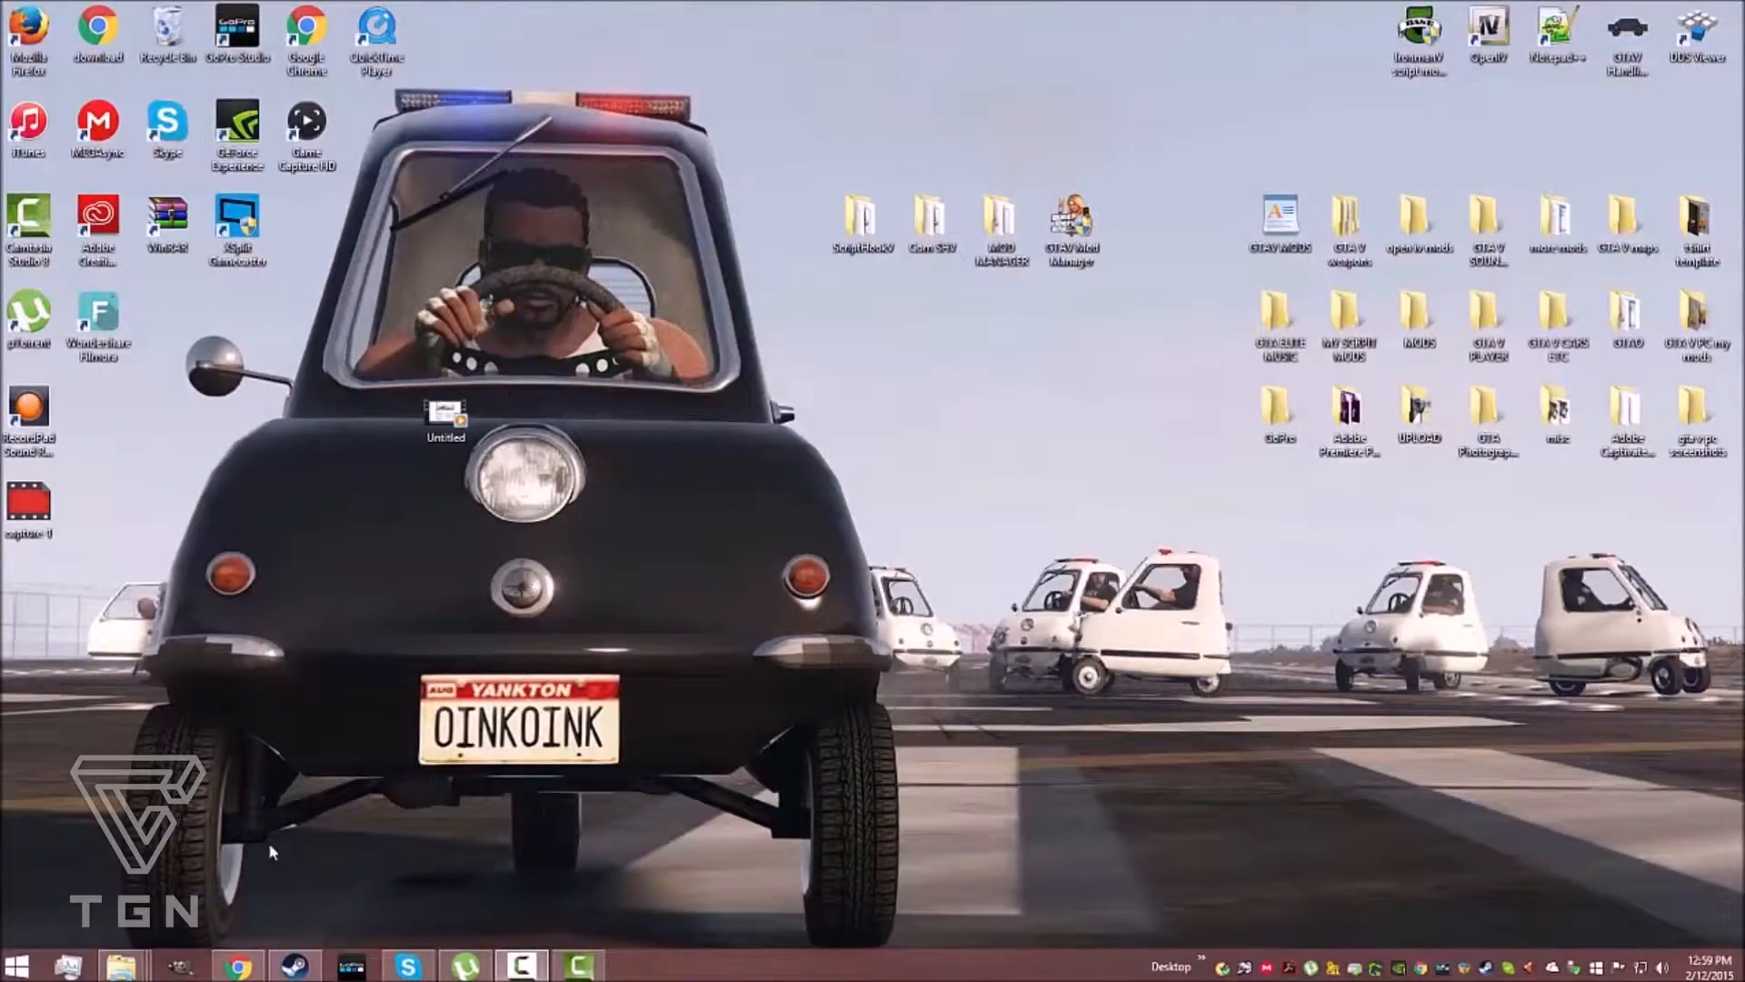
# Search 'gra', pick Grand Theft Auto V and review its Can You Run It results
pyautogui.click(239, 965)
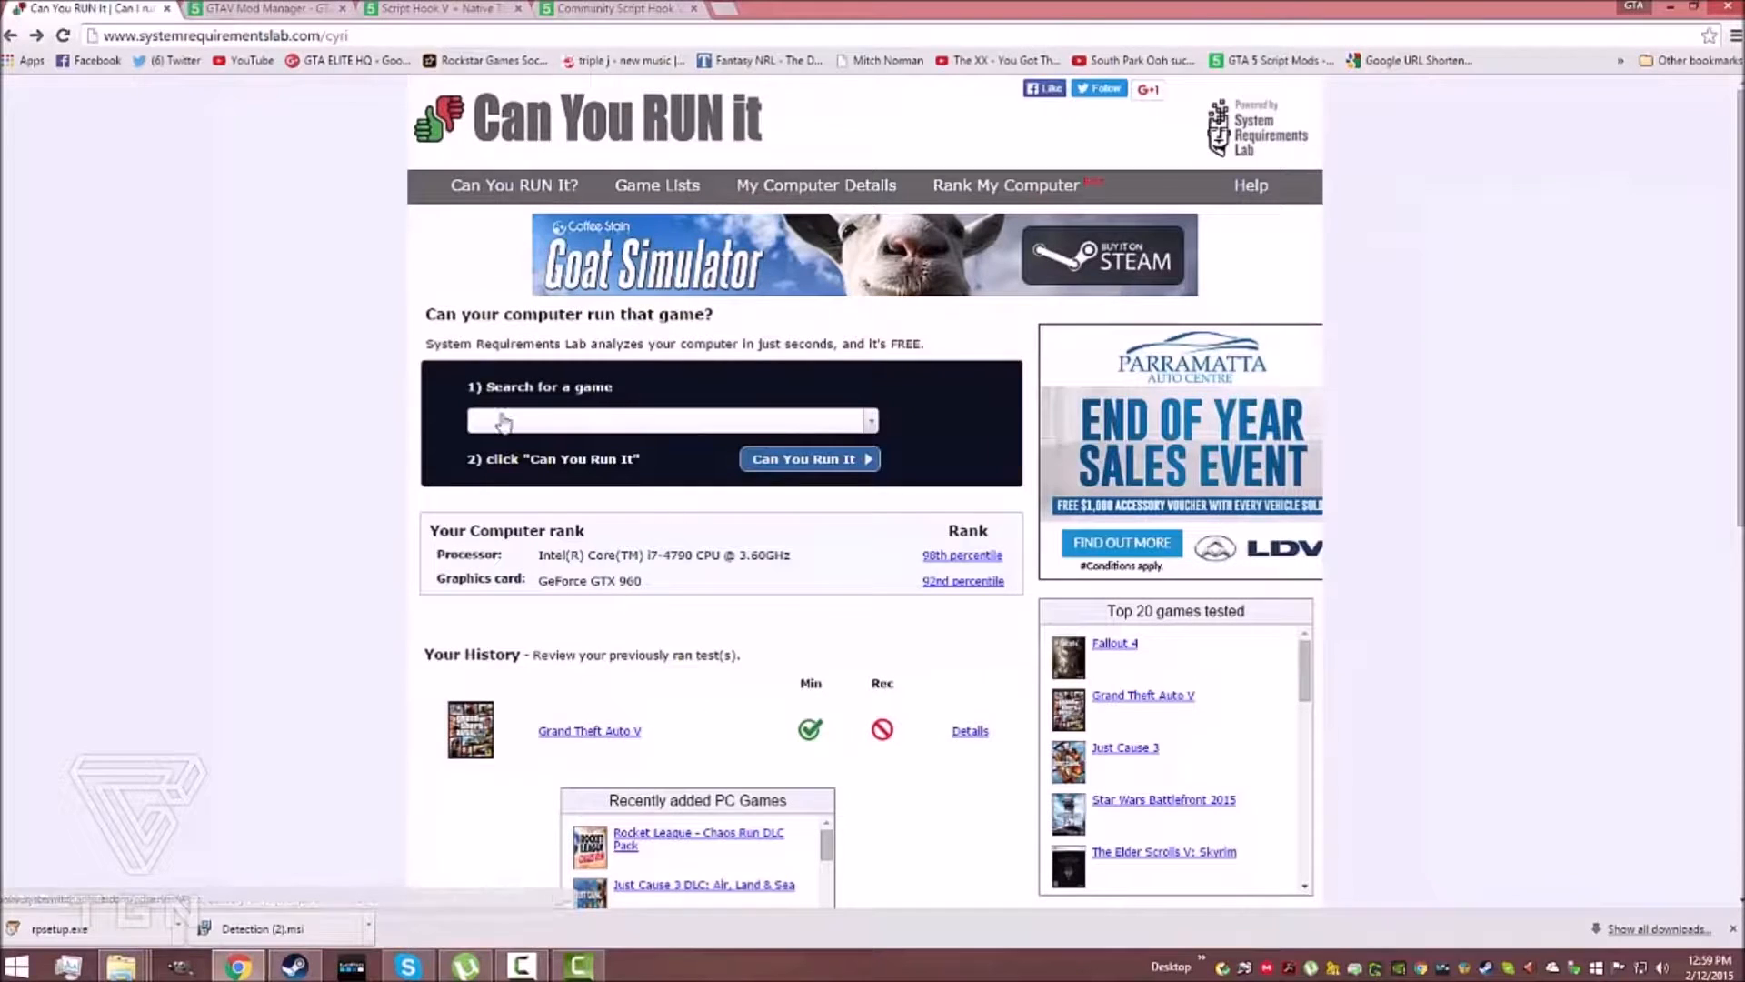
pyautogui.write('grand')
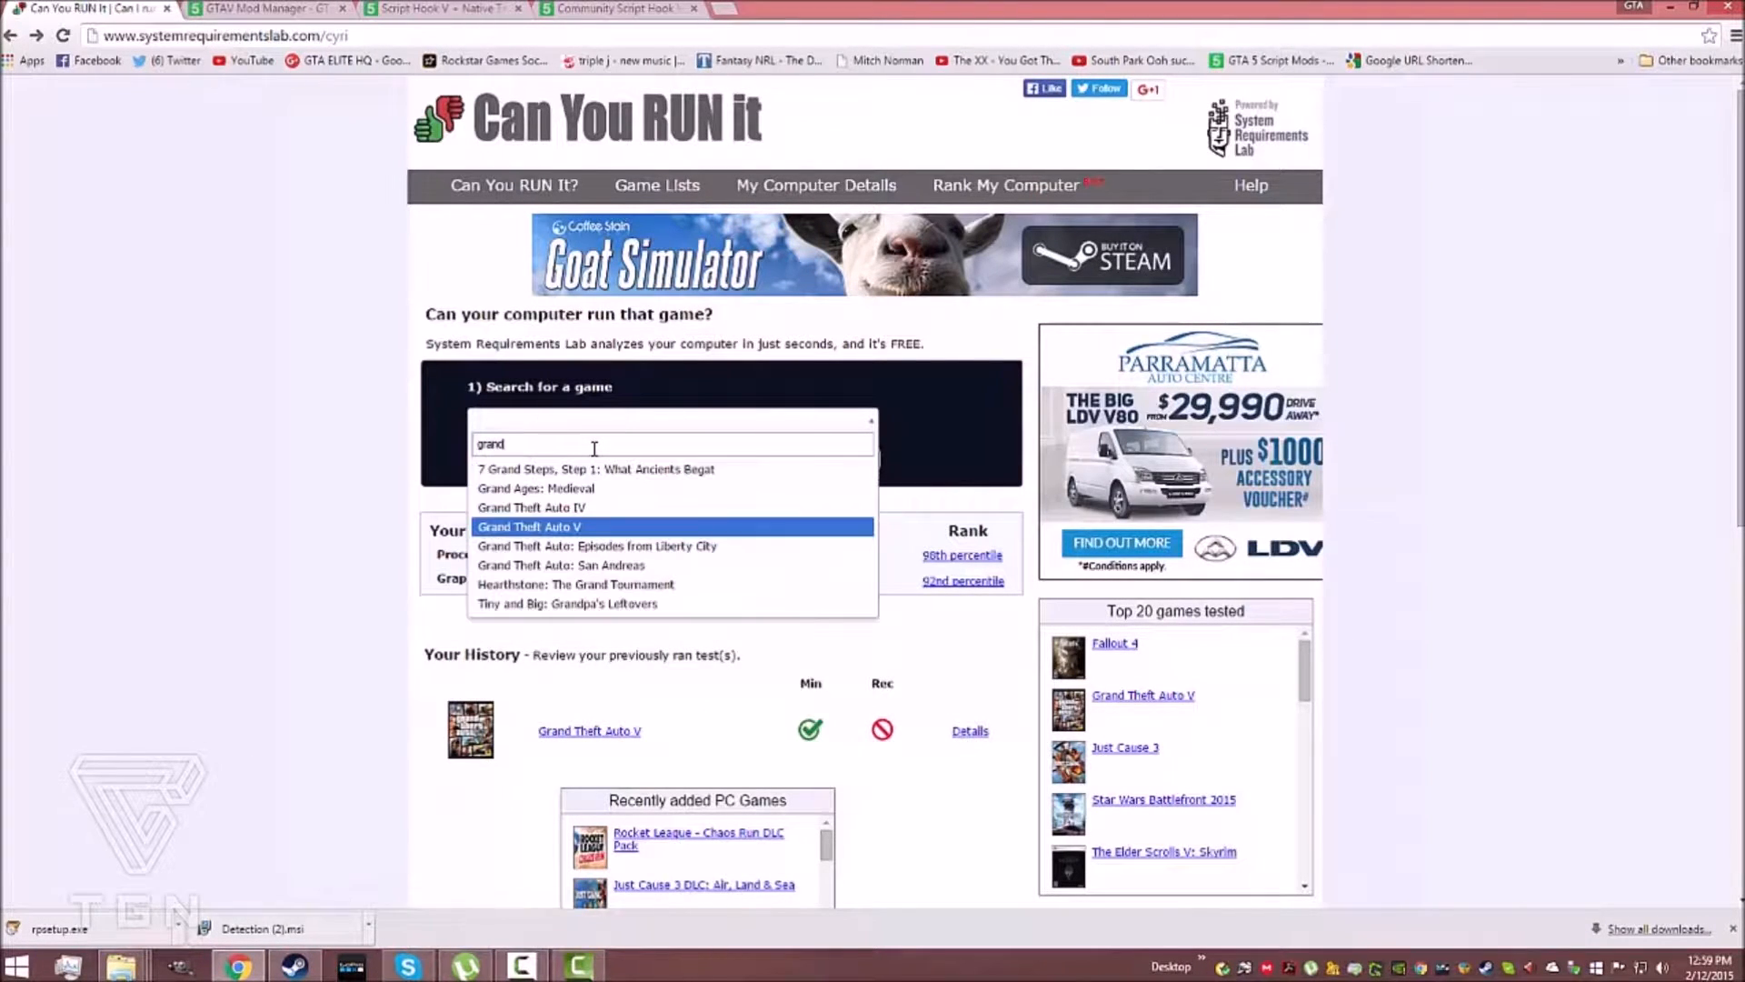
pyautogui.click(529, 527)
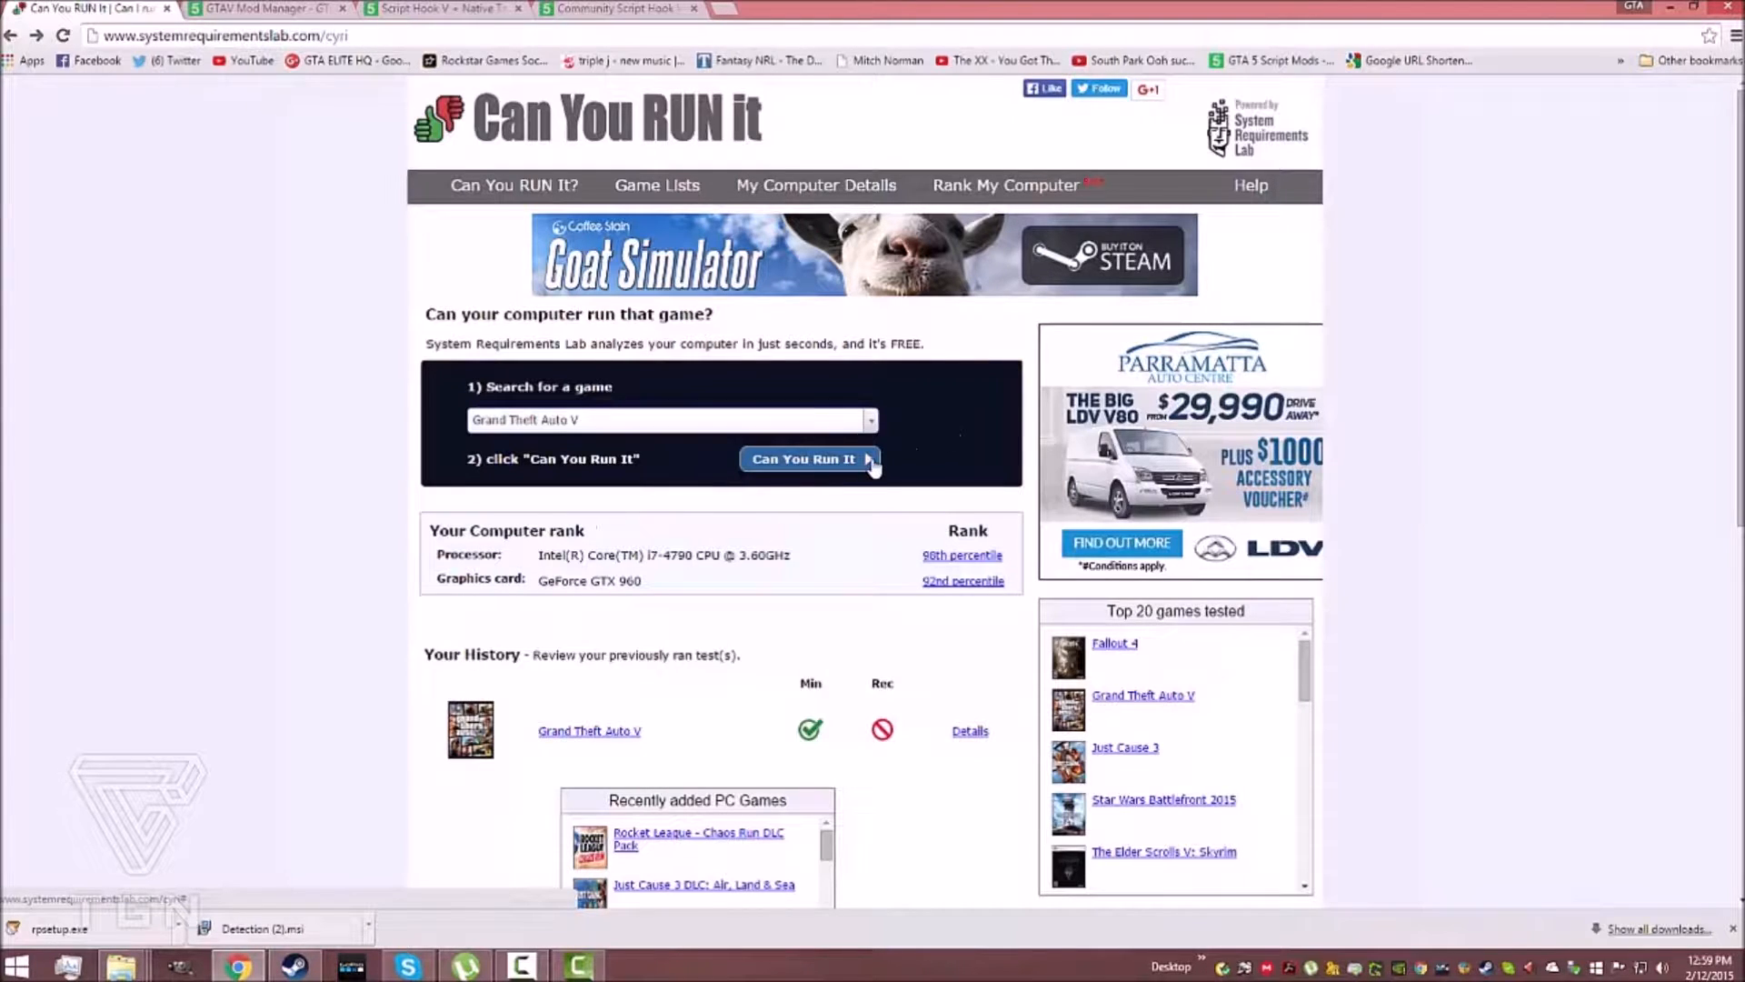
pyautogui.click(803, 458)
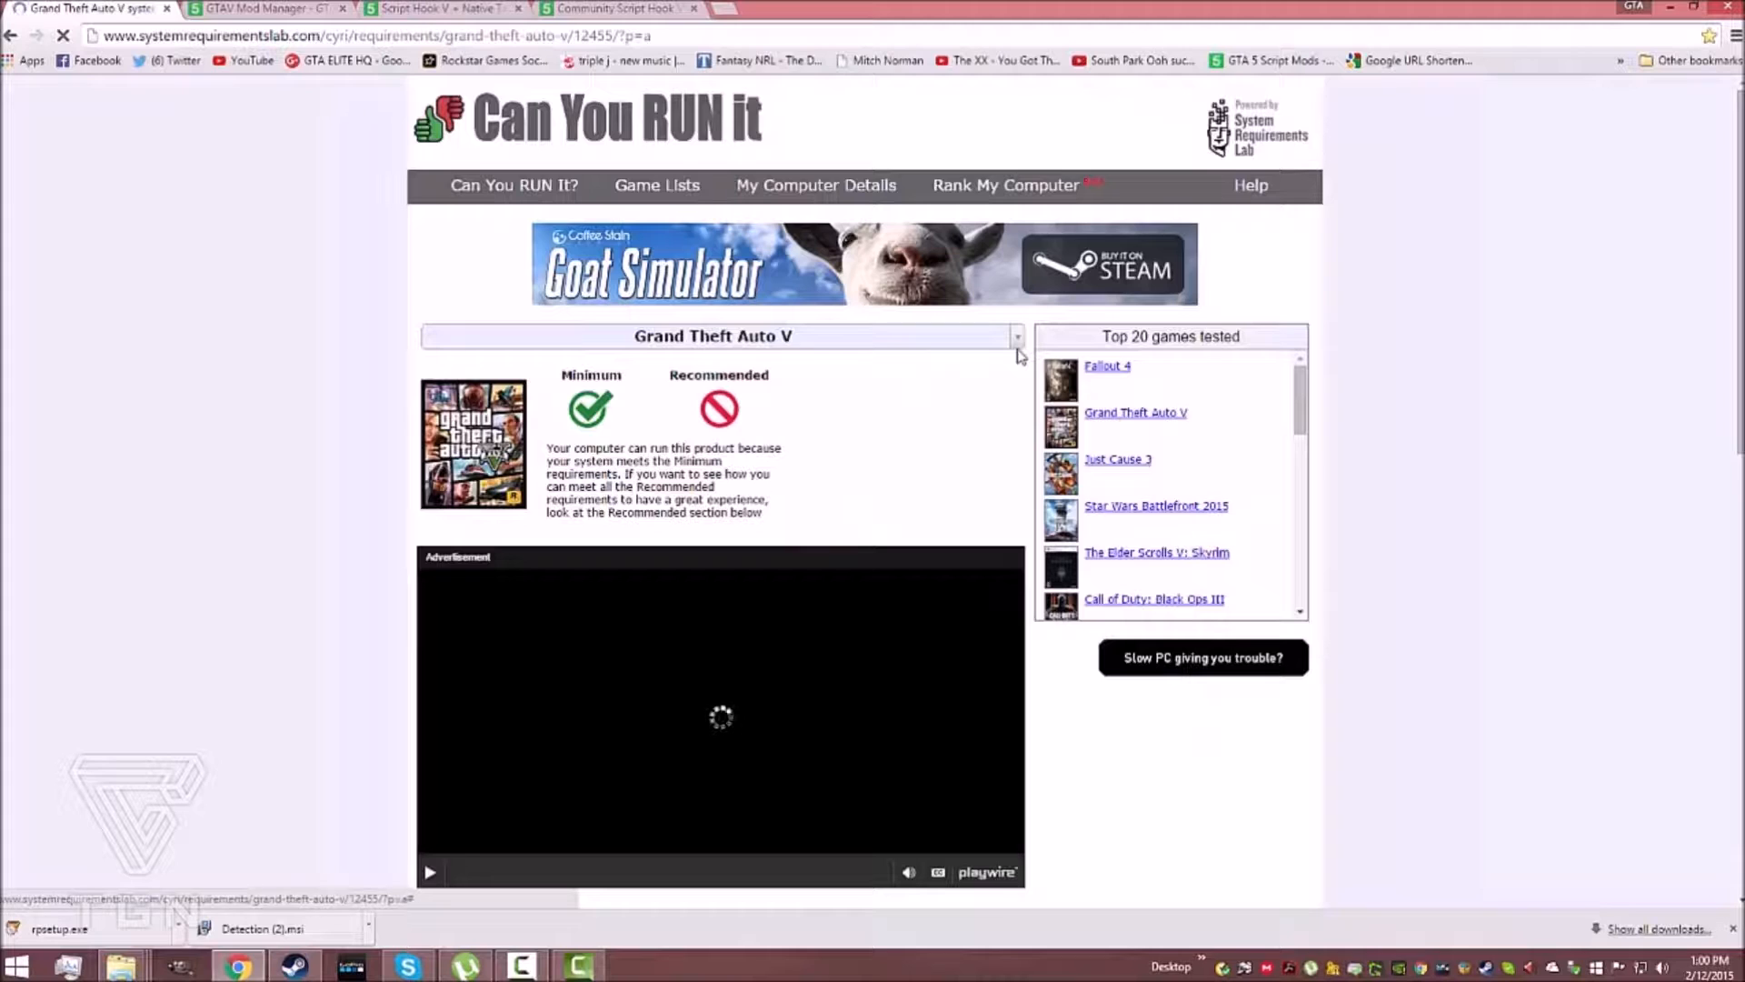
pyautogui.scroll(-3)
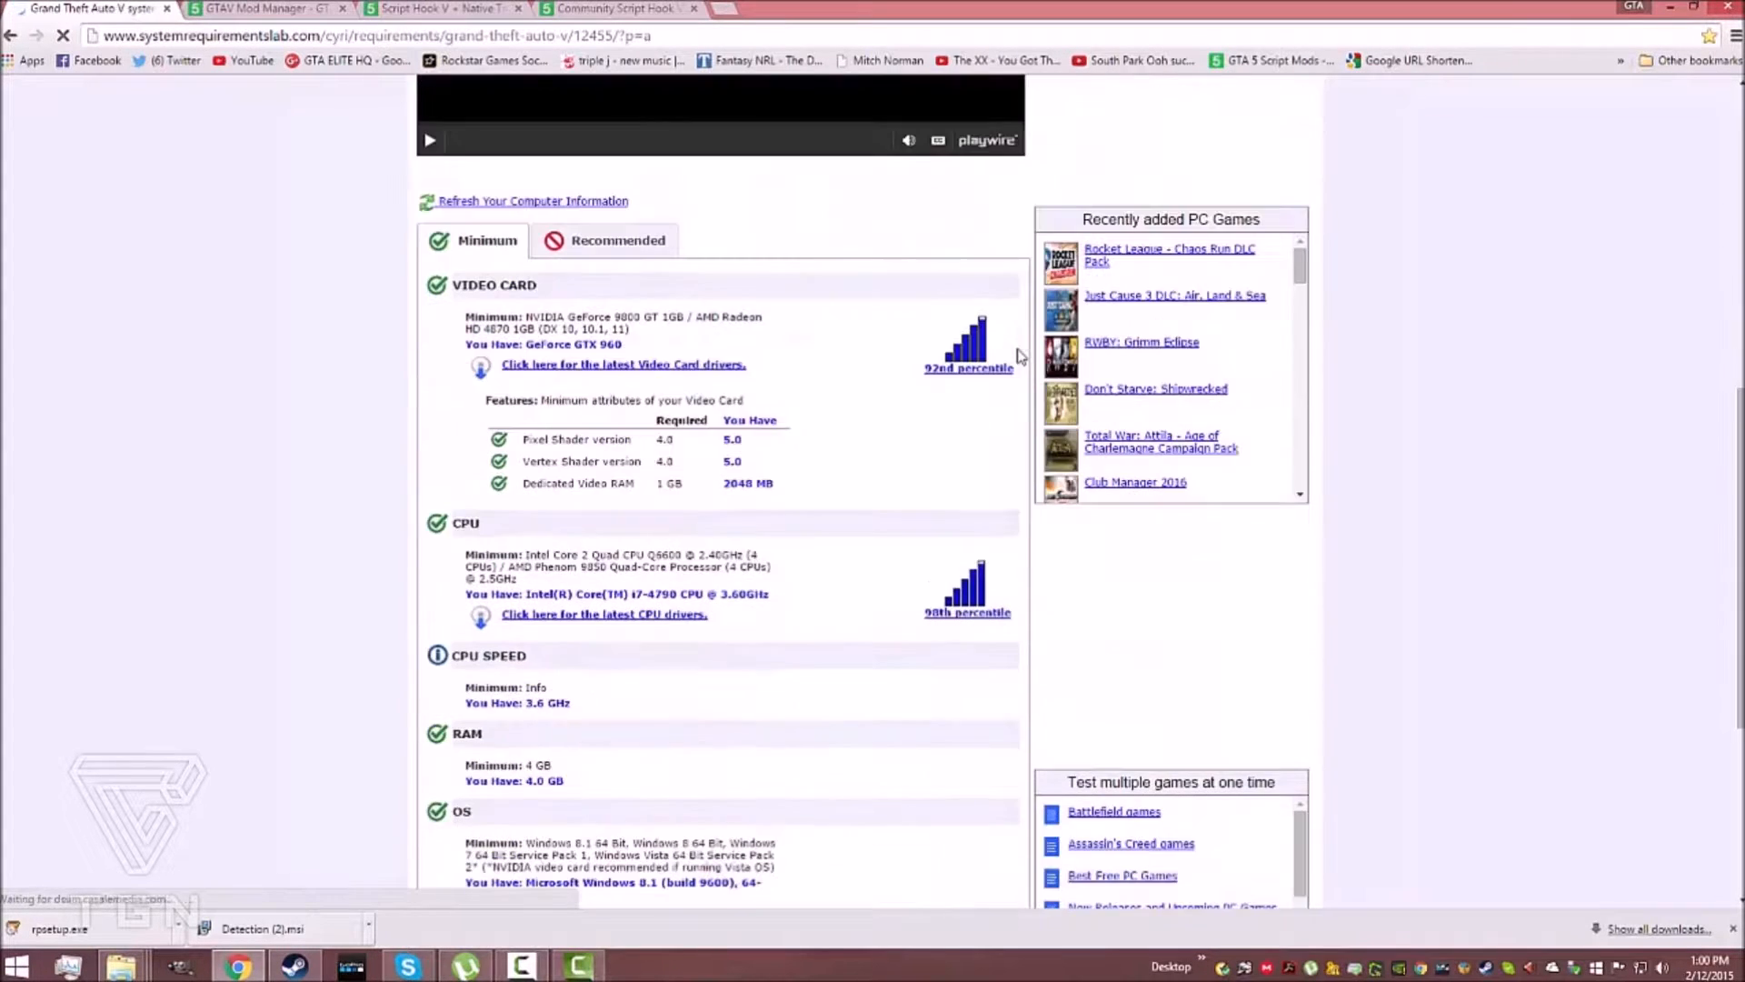
pyautogui.scroll(-3)
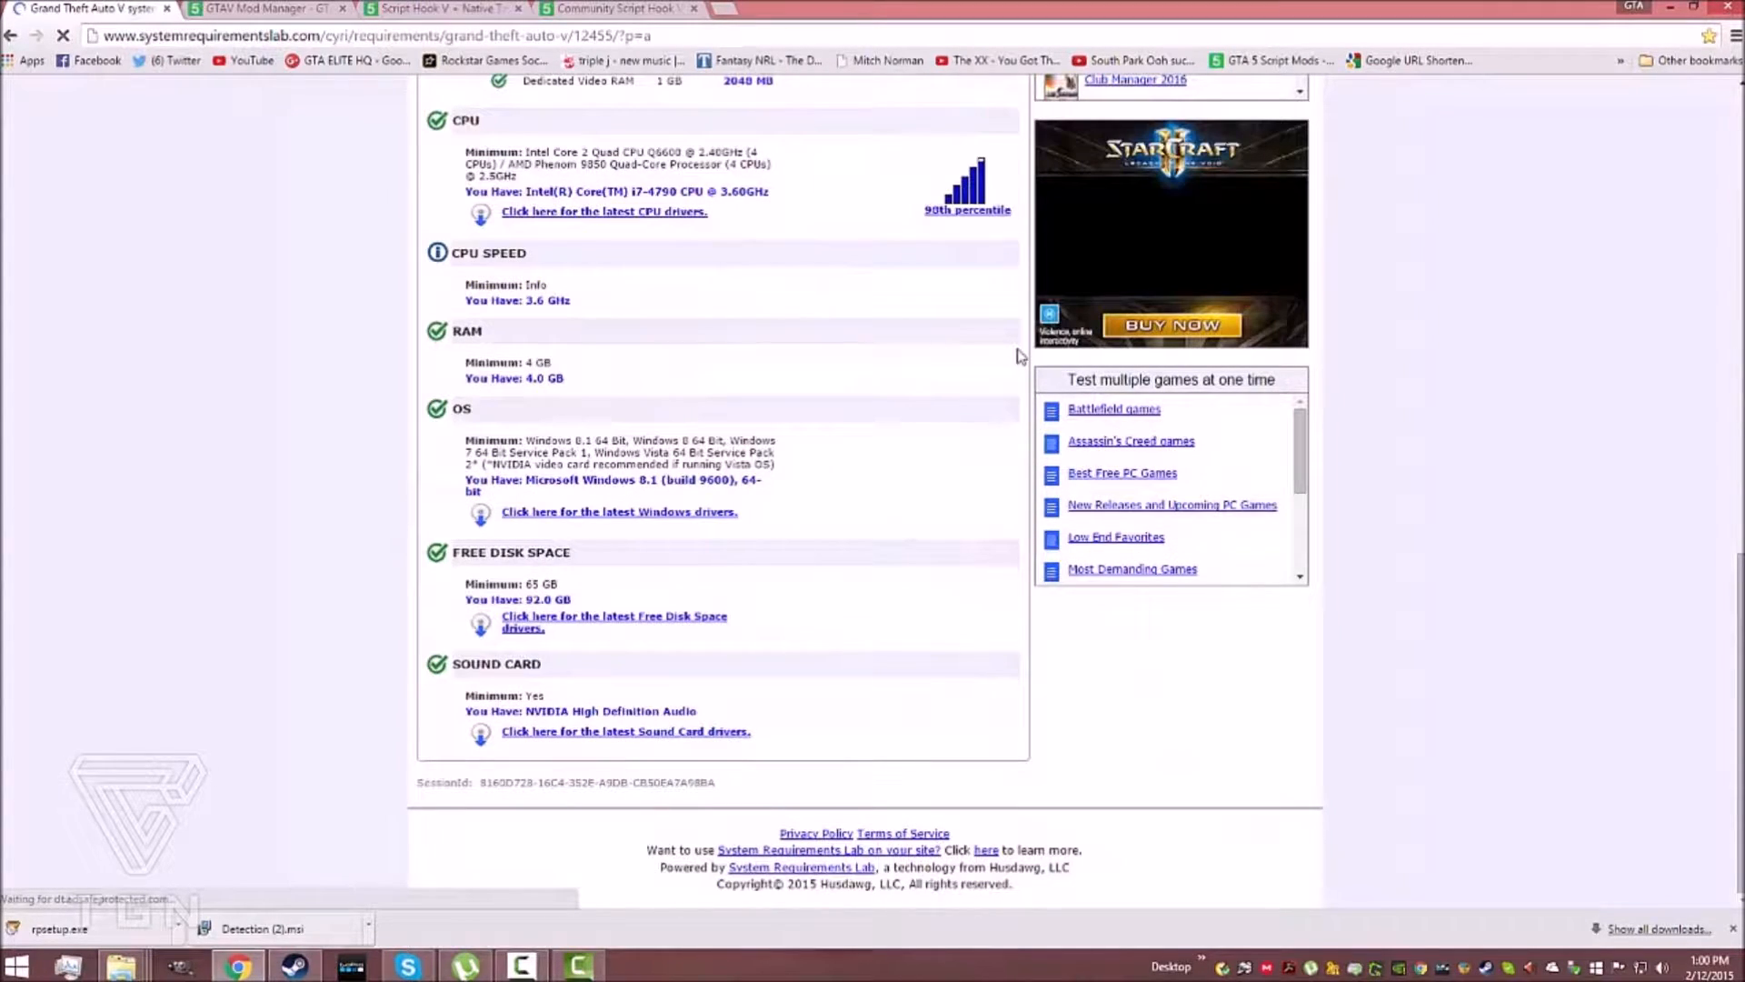
pyautogui.scroll(3)
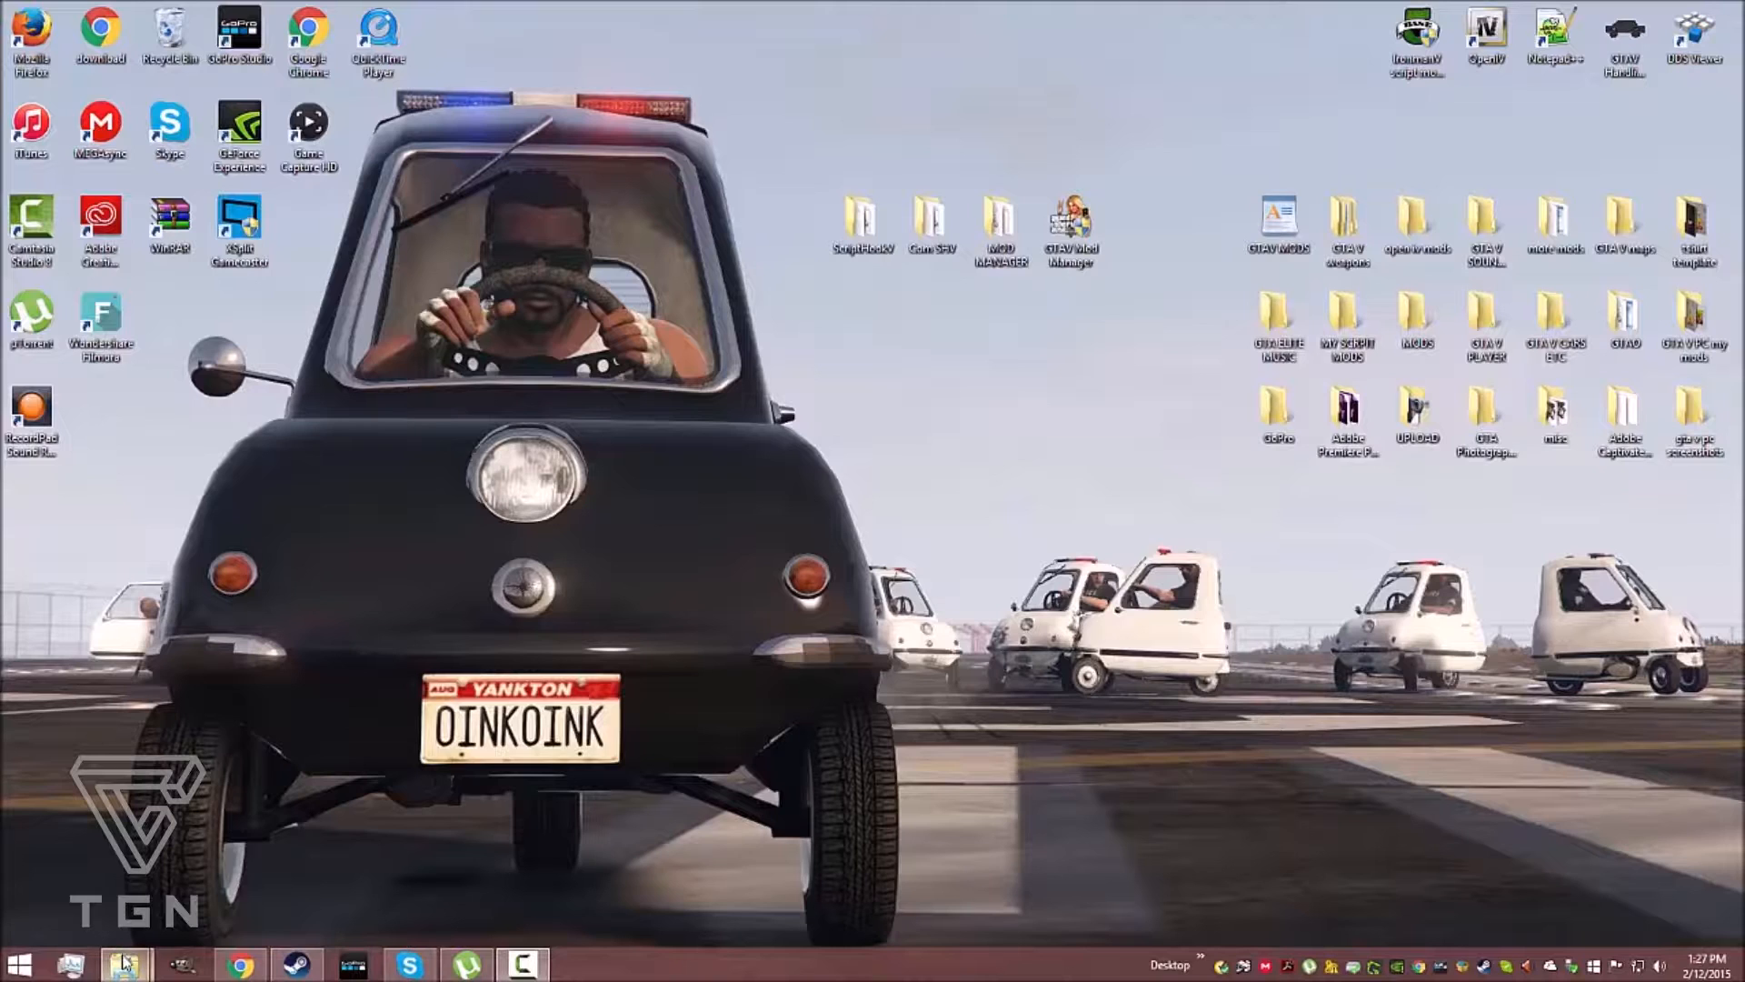
# Arrange the steamapps\common window with Grand Theft Auto V beside the XKEY (F:) window
pyautogui.click(123, 964)
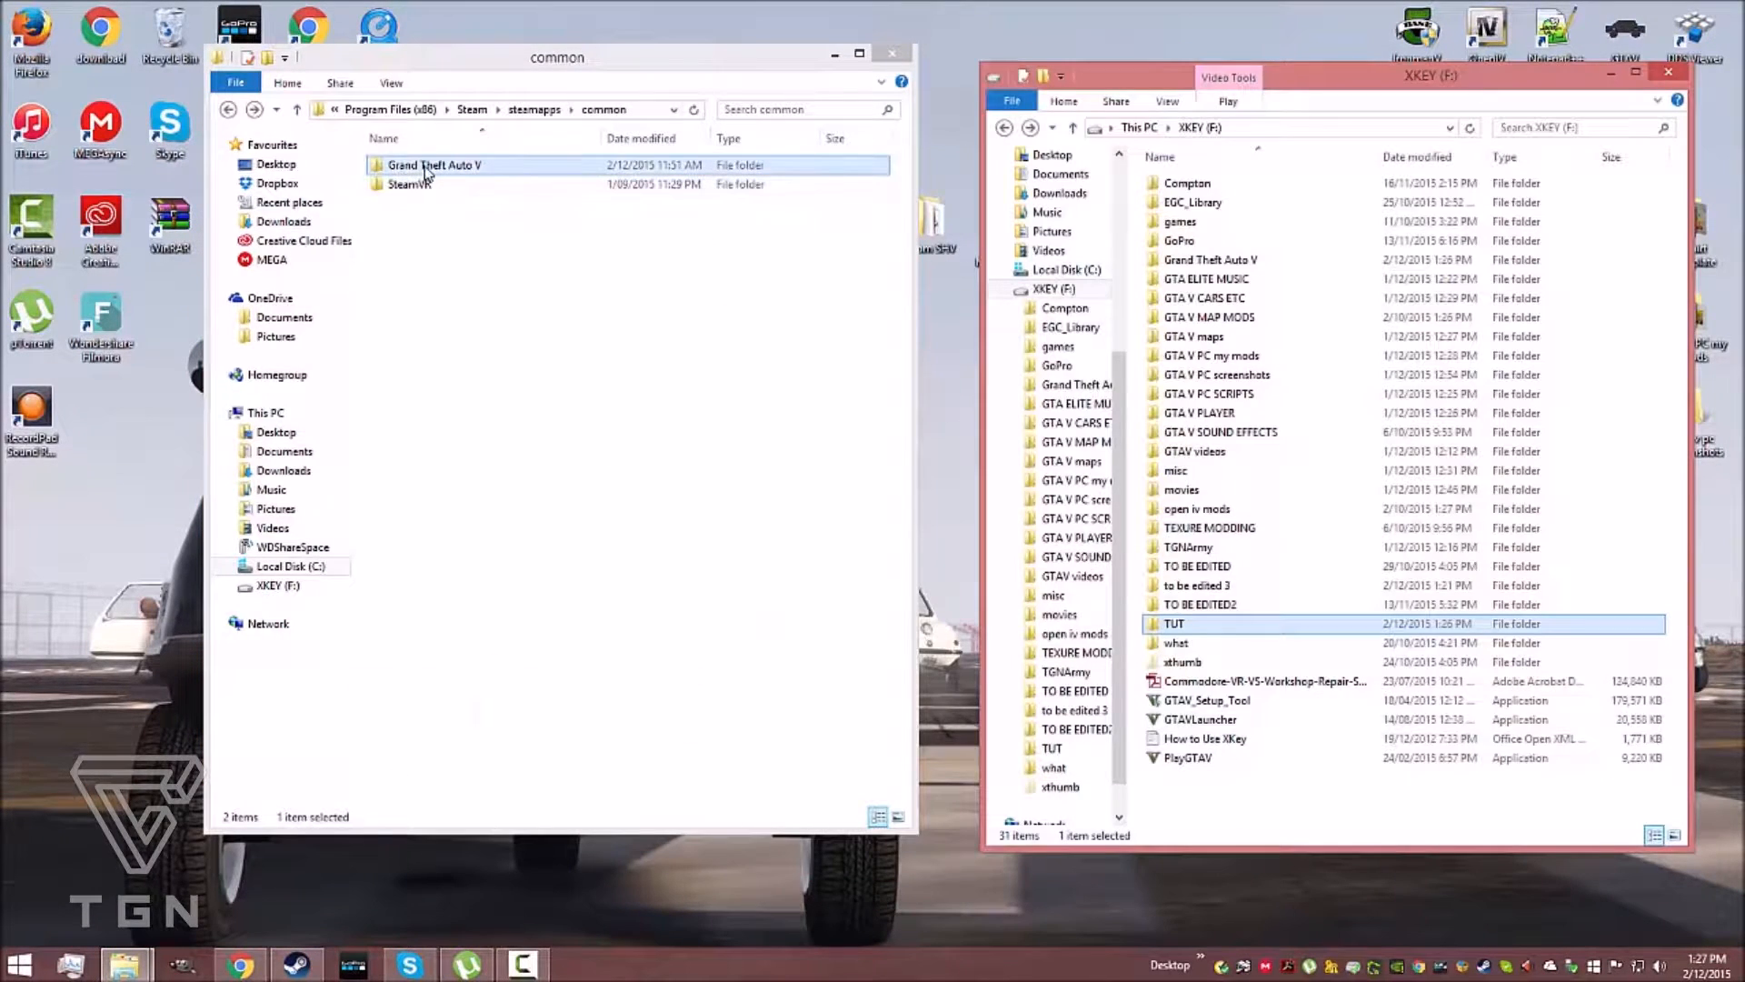
pyautogui.moveTo(434, 165); pyautogui.dragTo(1347, 756)
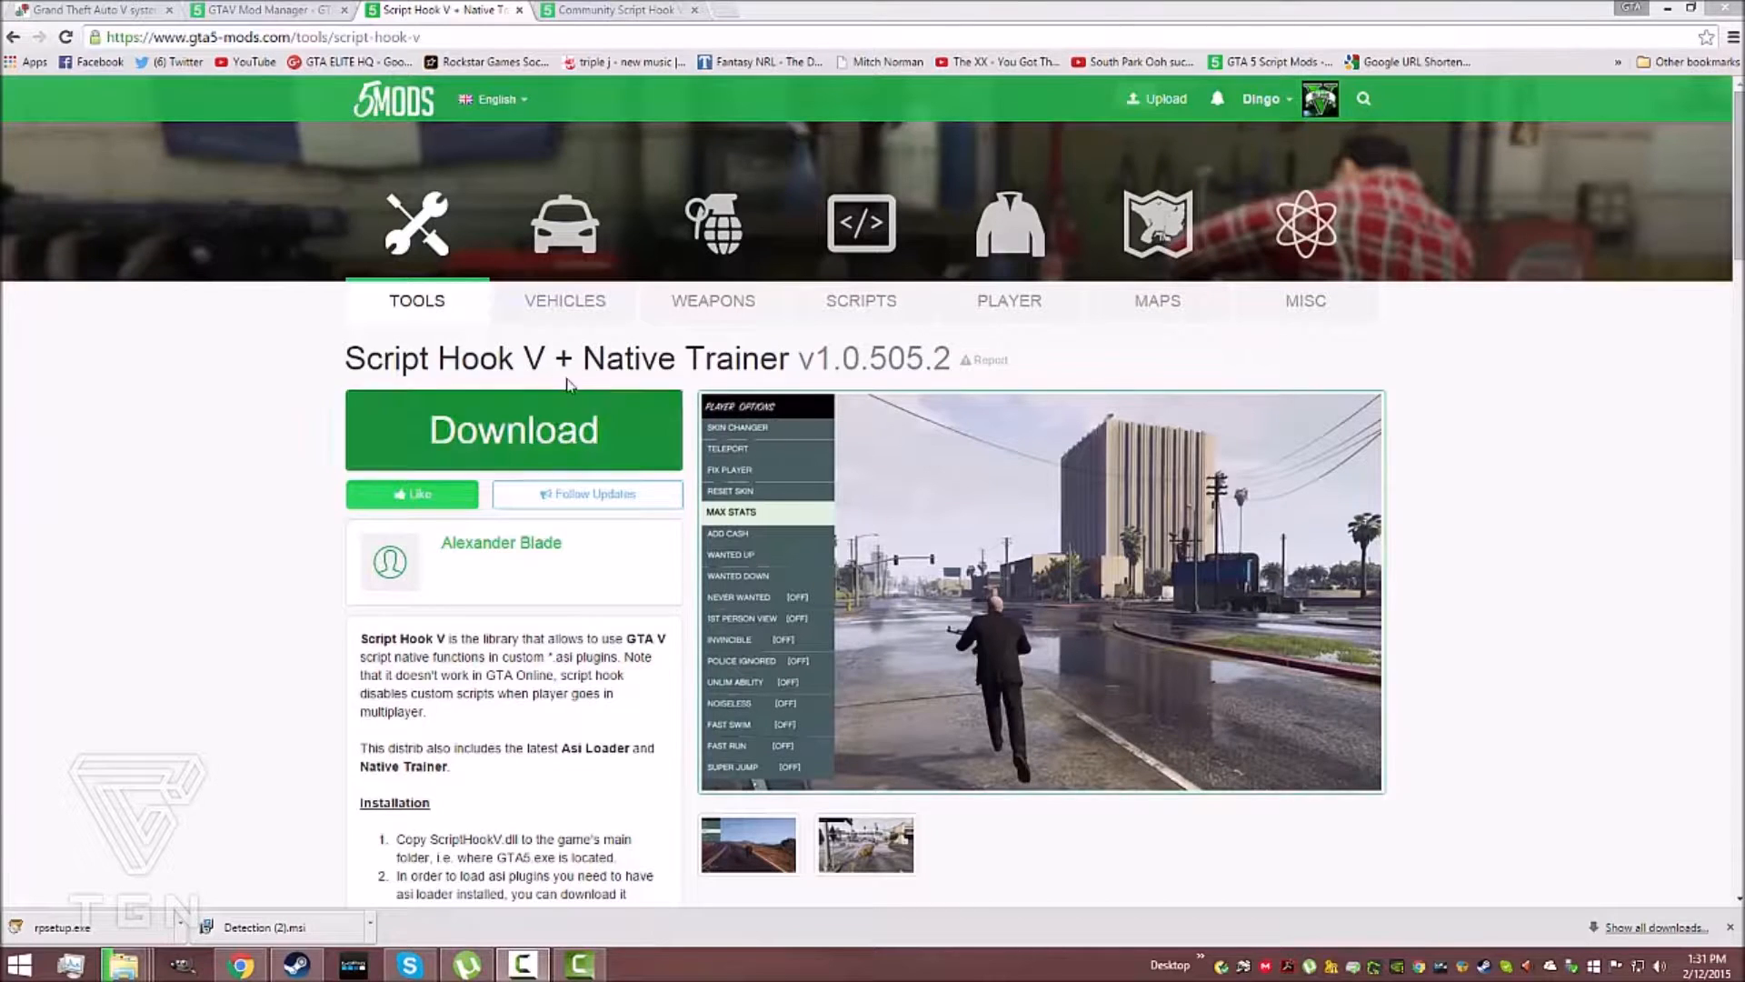
pyautogui.moveTo(441, 509)
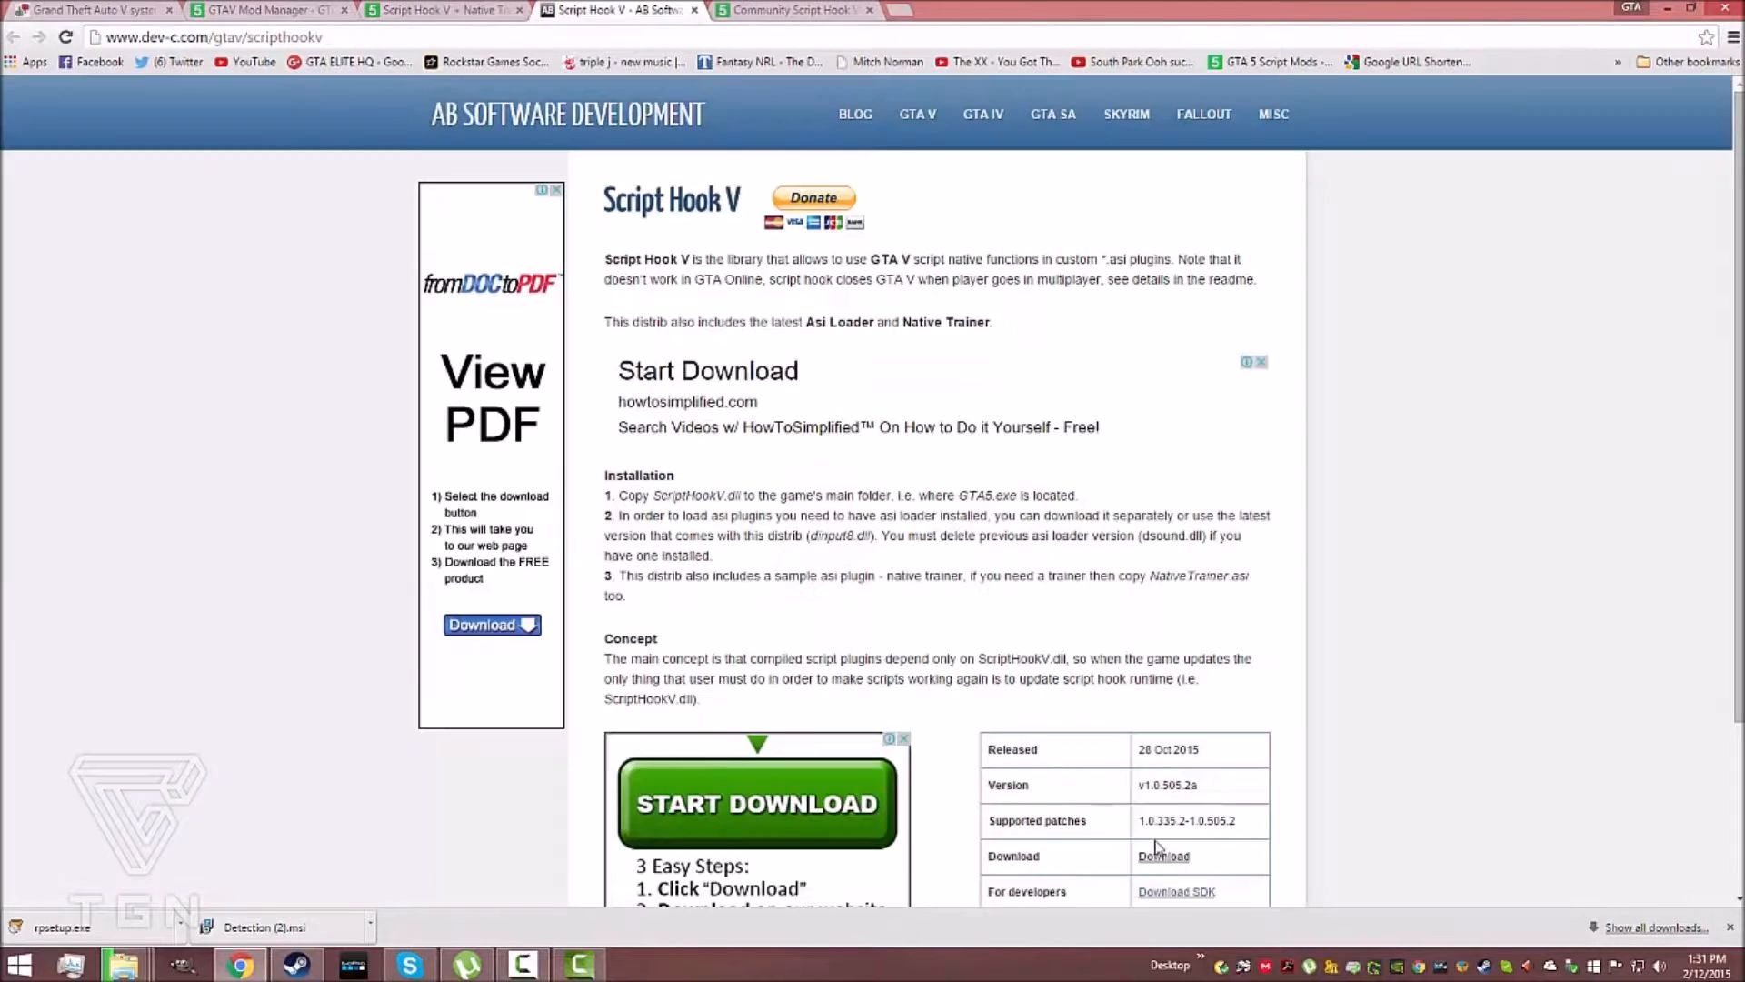
# Start the Script Hook V download from the table on dev-c.com
pyautogui.click(1163, 856)
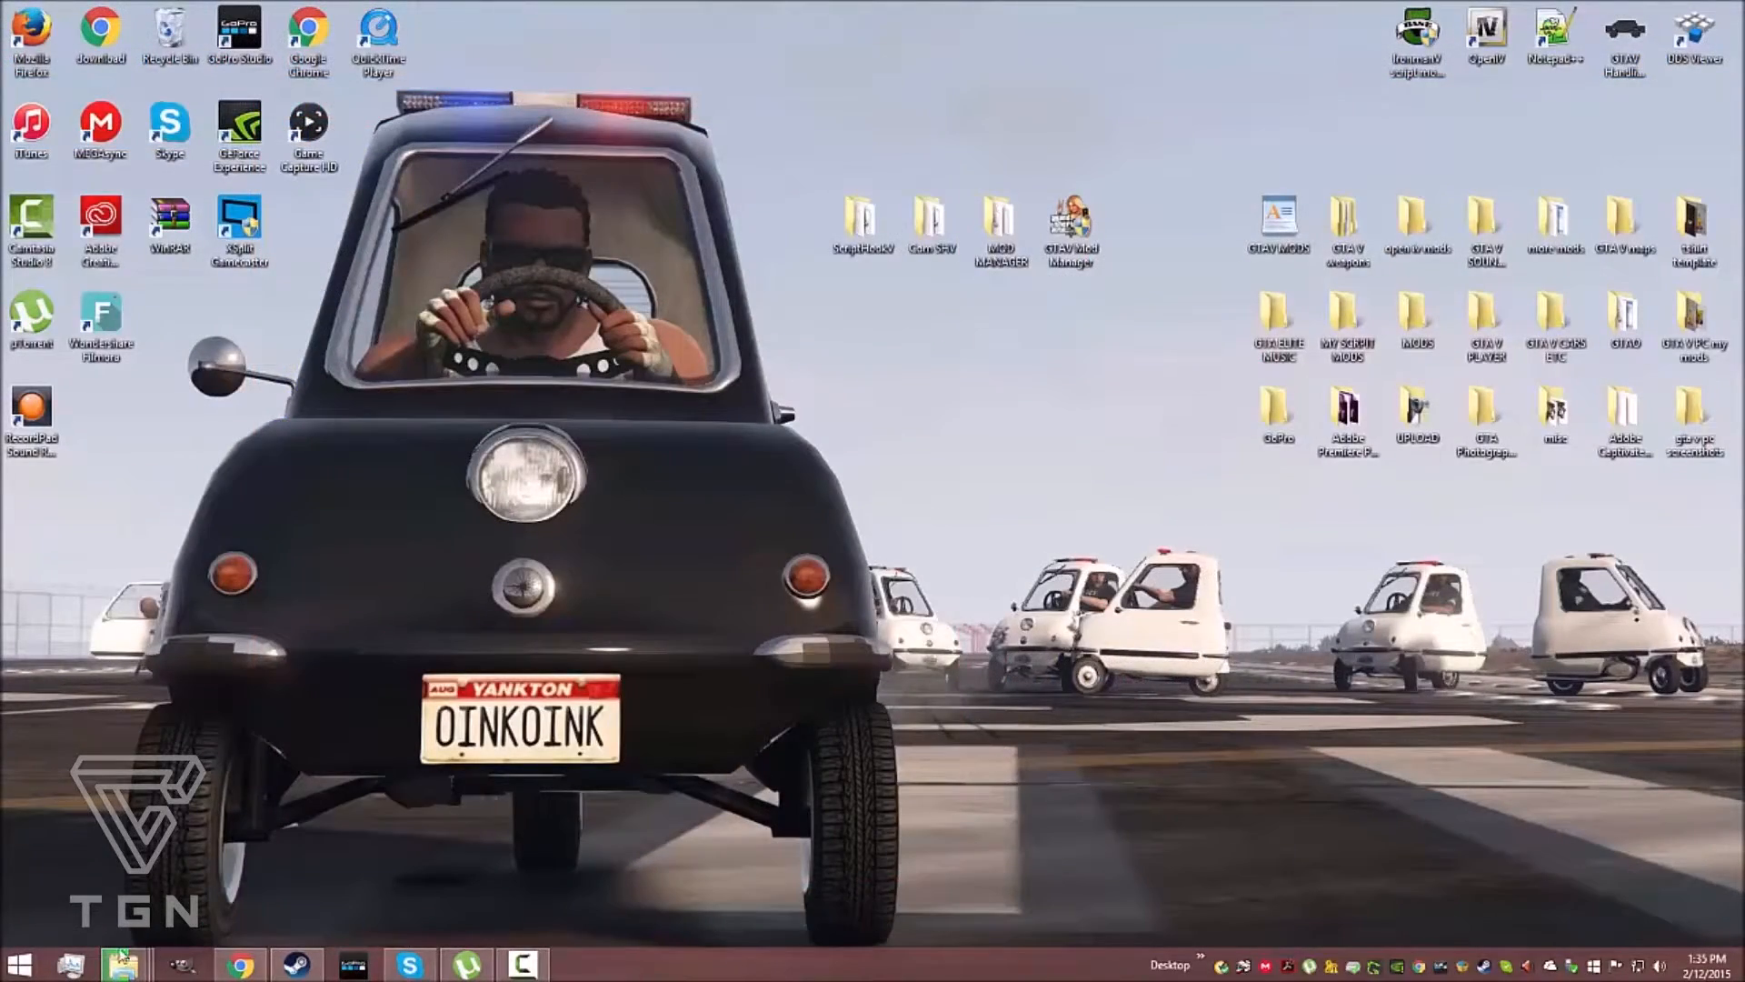
# In a new Explorer window, reach the Rockstar Games GTA V folder in Documents
pyautogui.rightClick(116, 962)
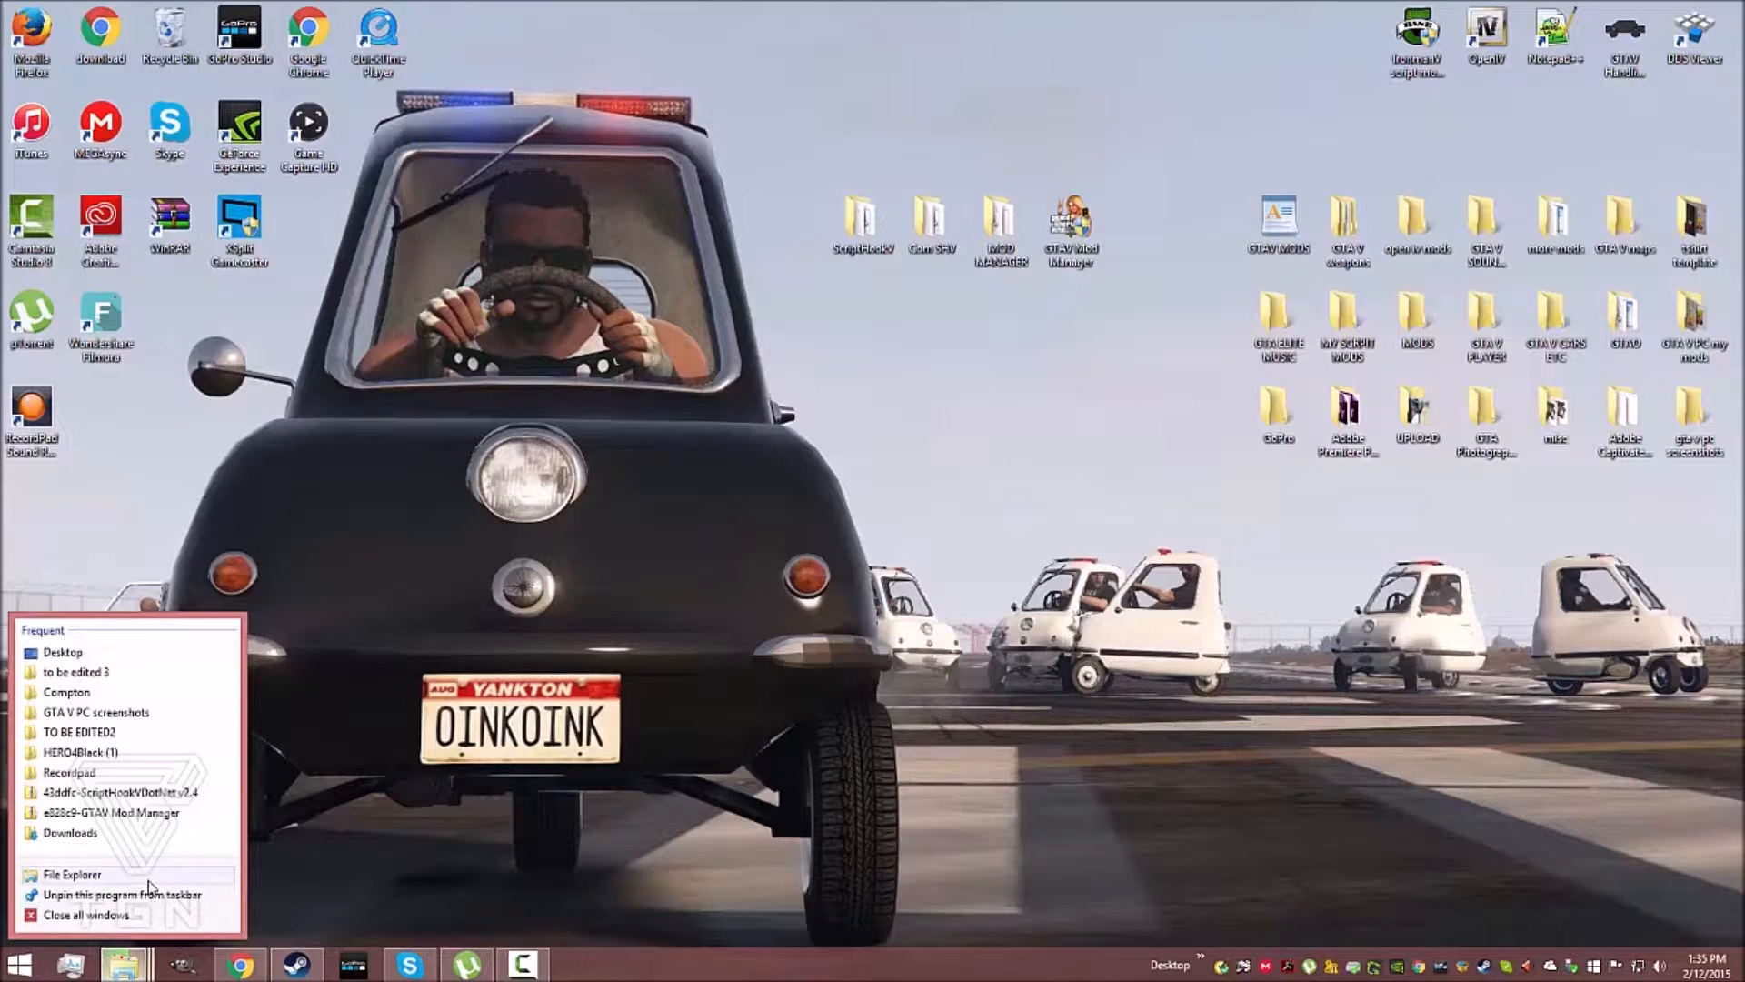
pyautogui.click(73, 872)
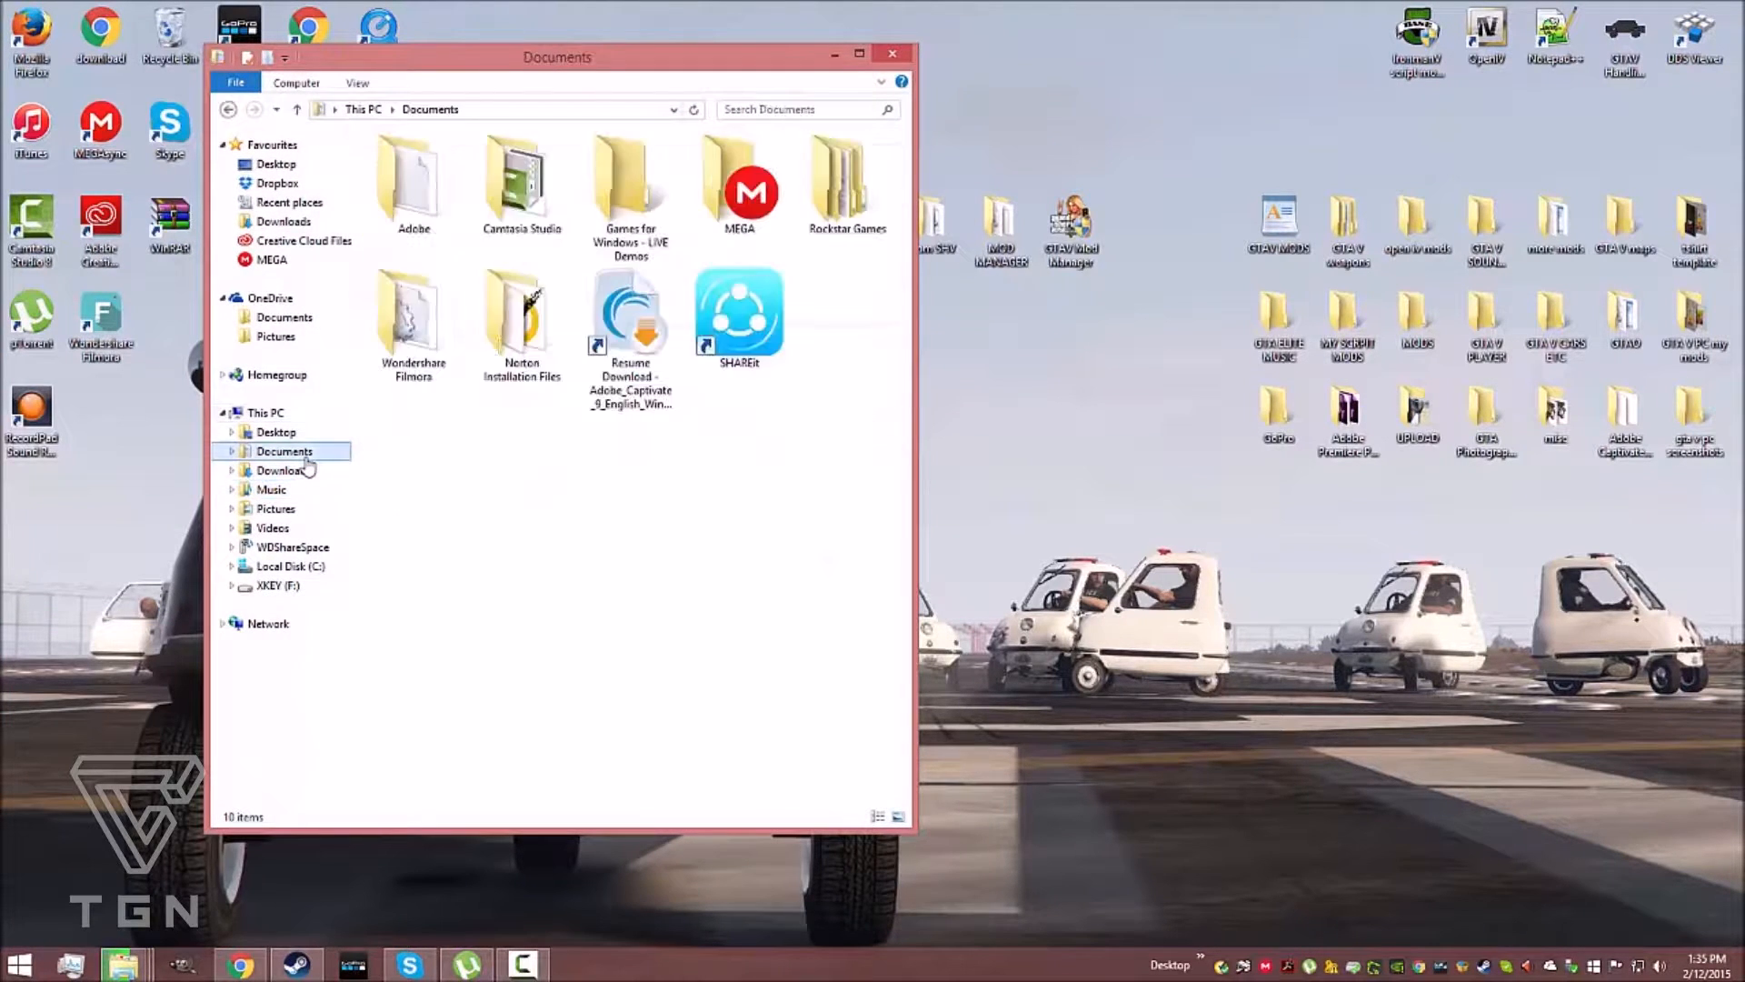
pyautogui.doubleClick(847, 178)
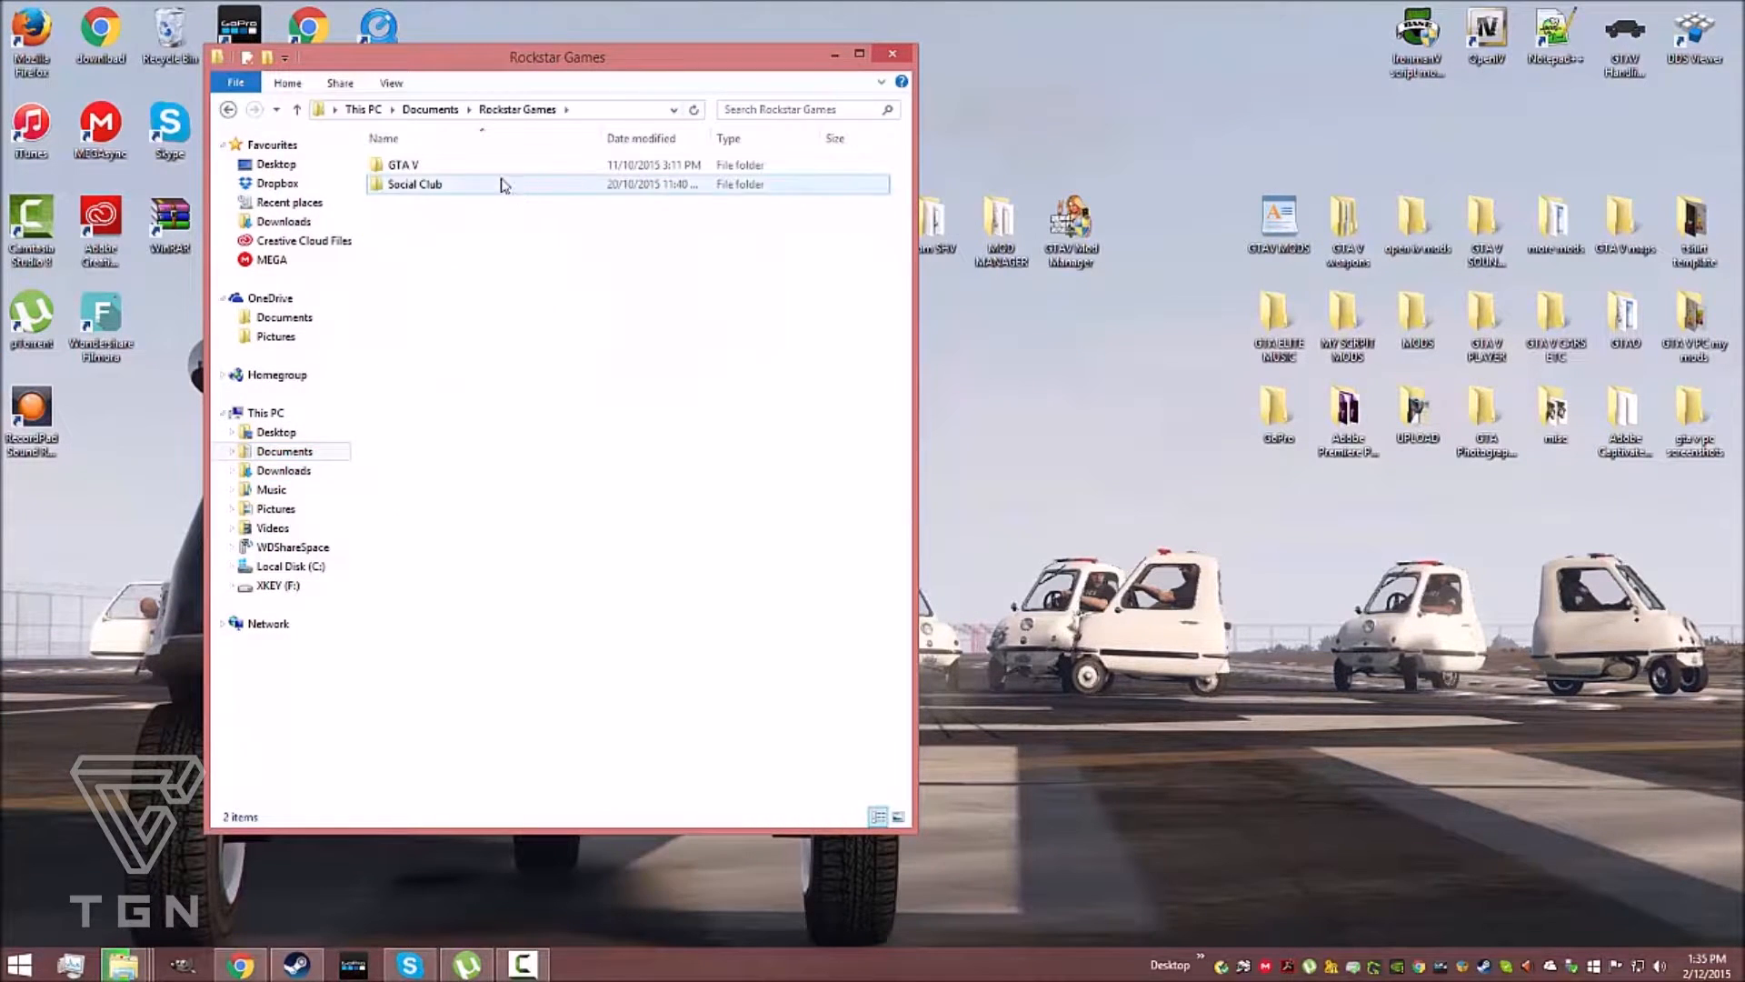
pyautogui.click(402, 163)
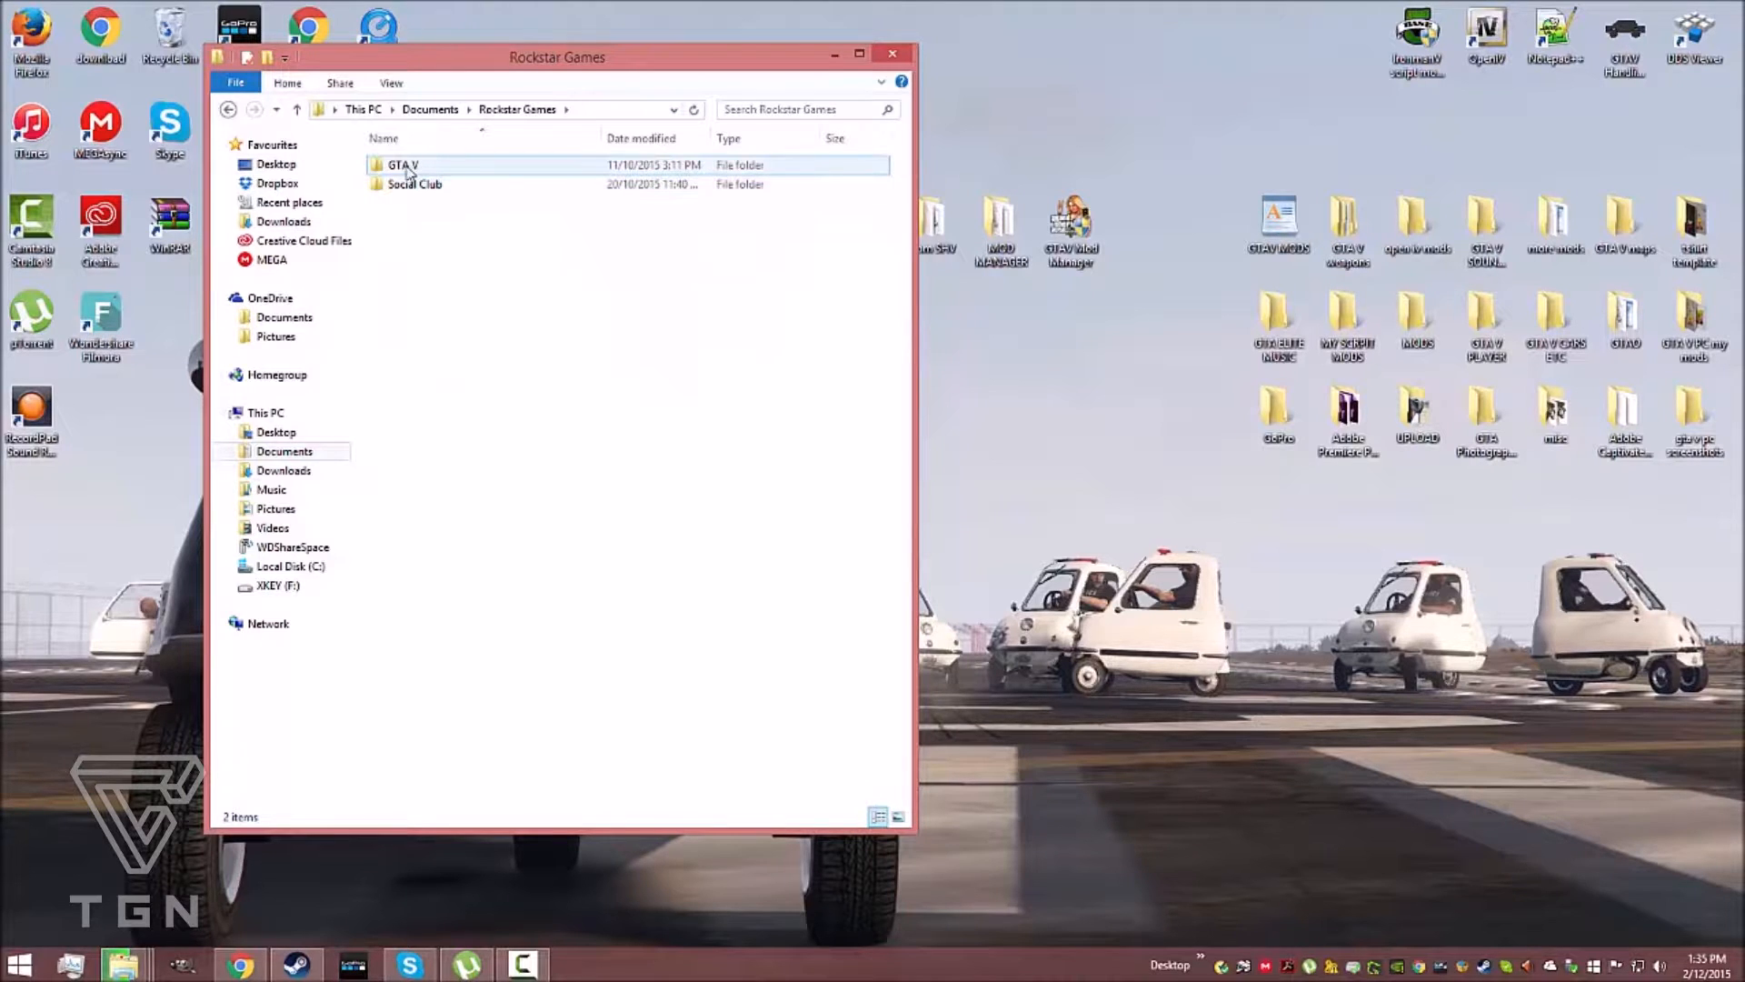
# Browse C:\Program Files (x86)\Steam to the game folder and copy the three ScriptHookV files into it
pyautogui.click(289, 568)
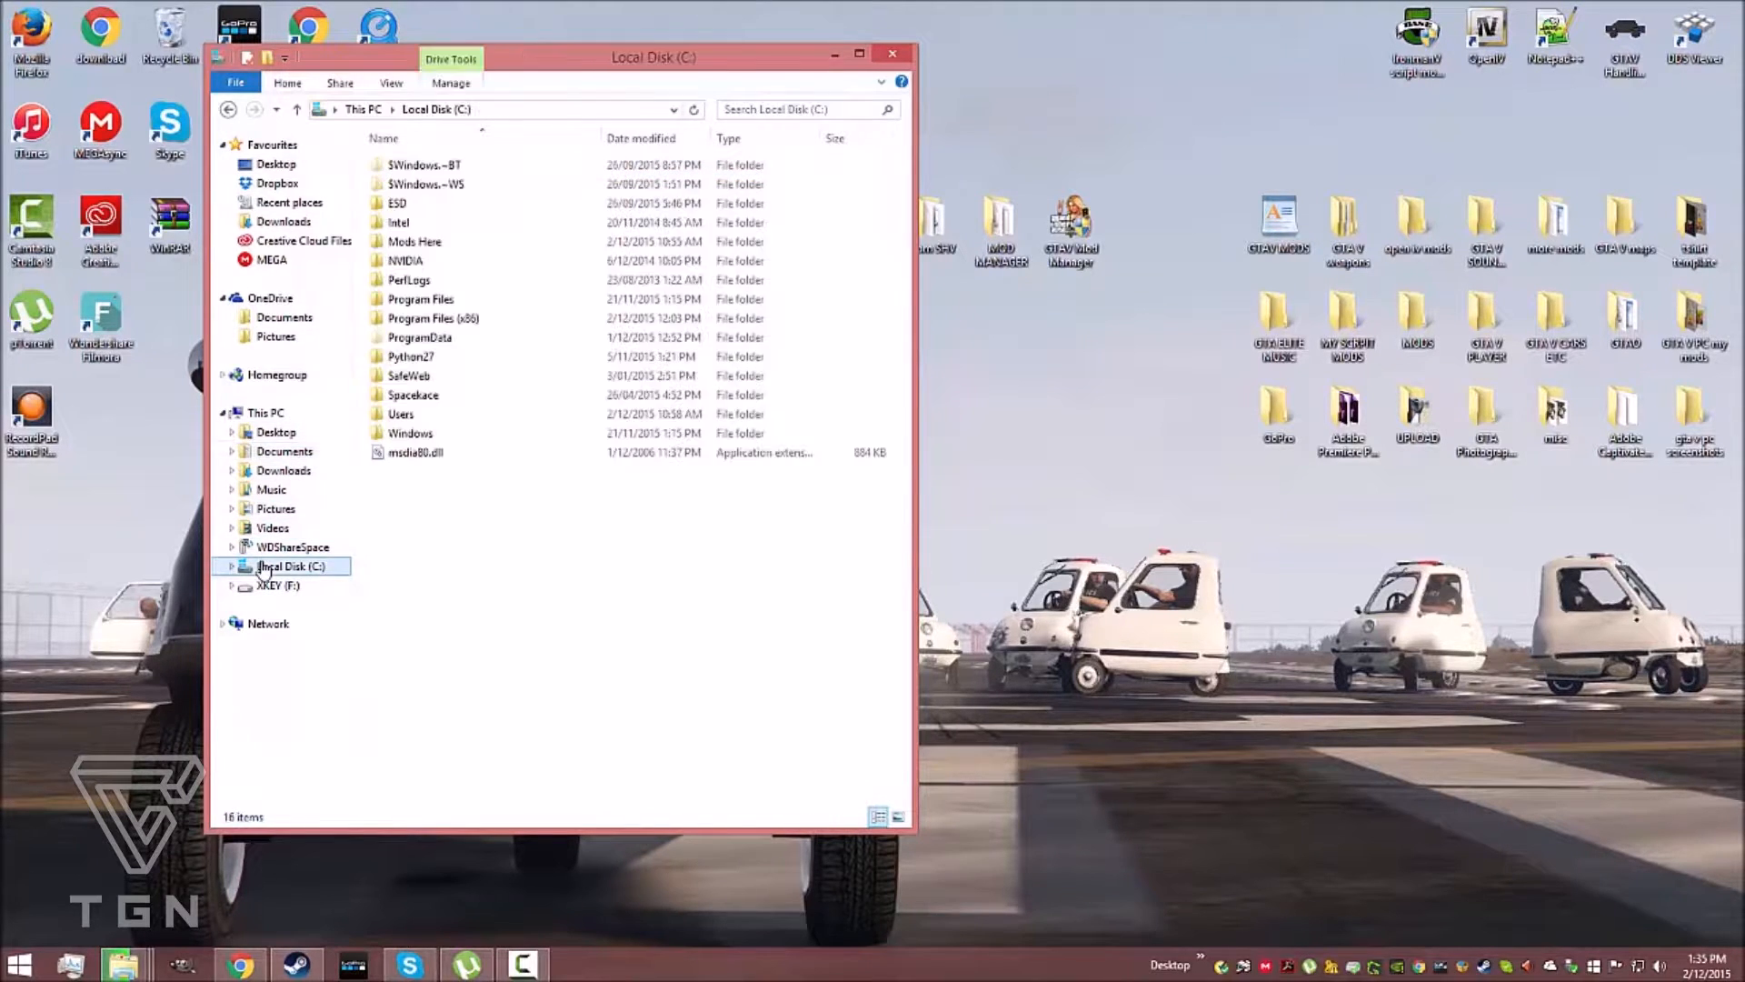
pyautogui.doubleClick(429, 319)
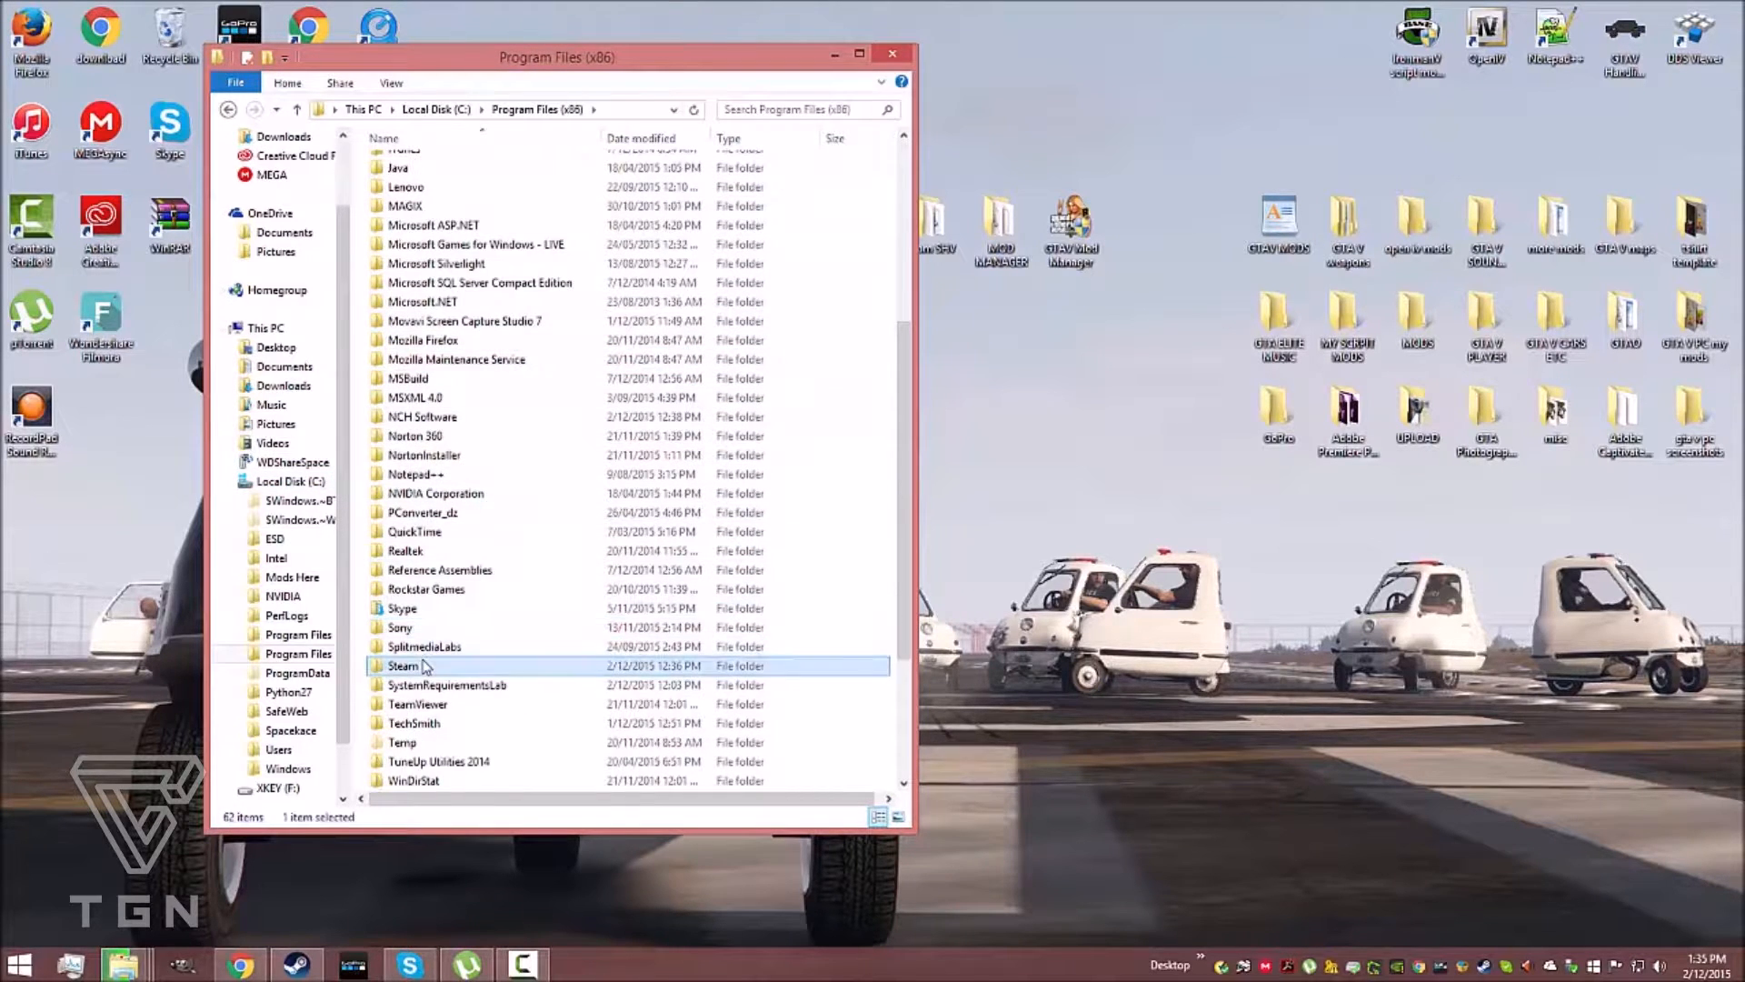
pyautogui.doubleClick(401, 665)
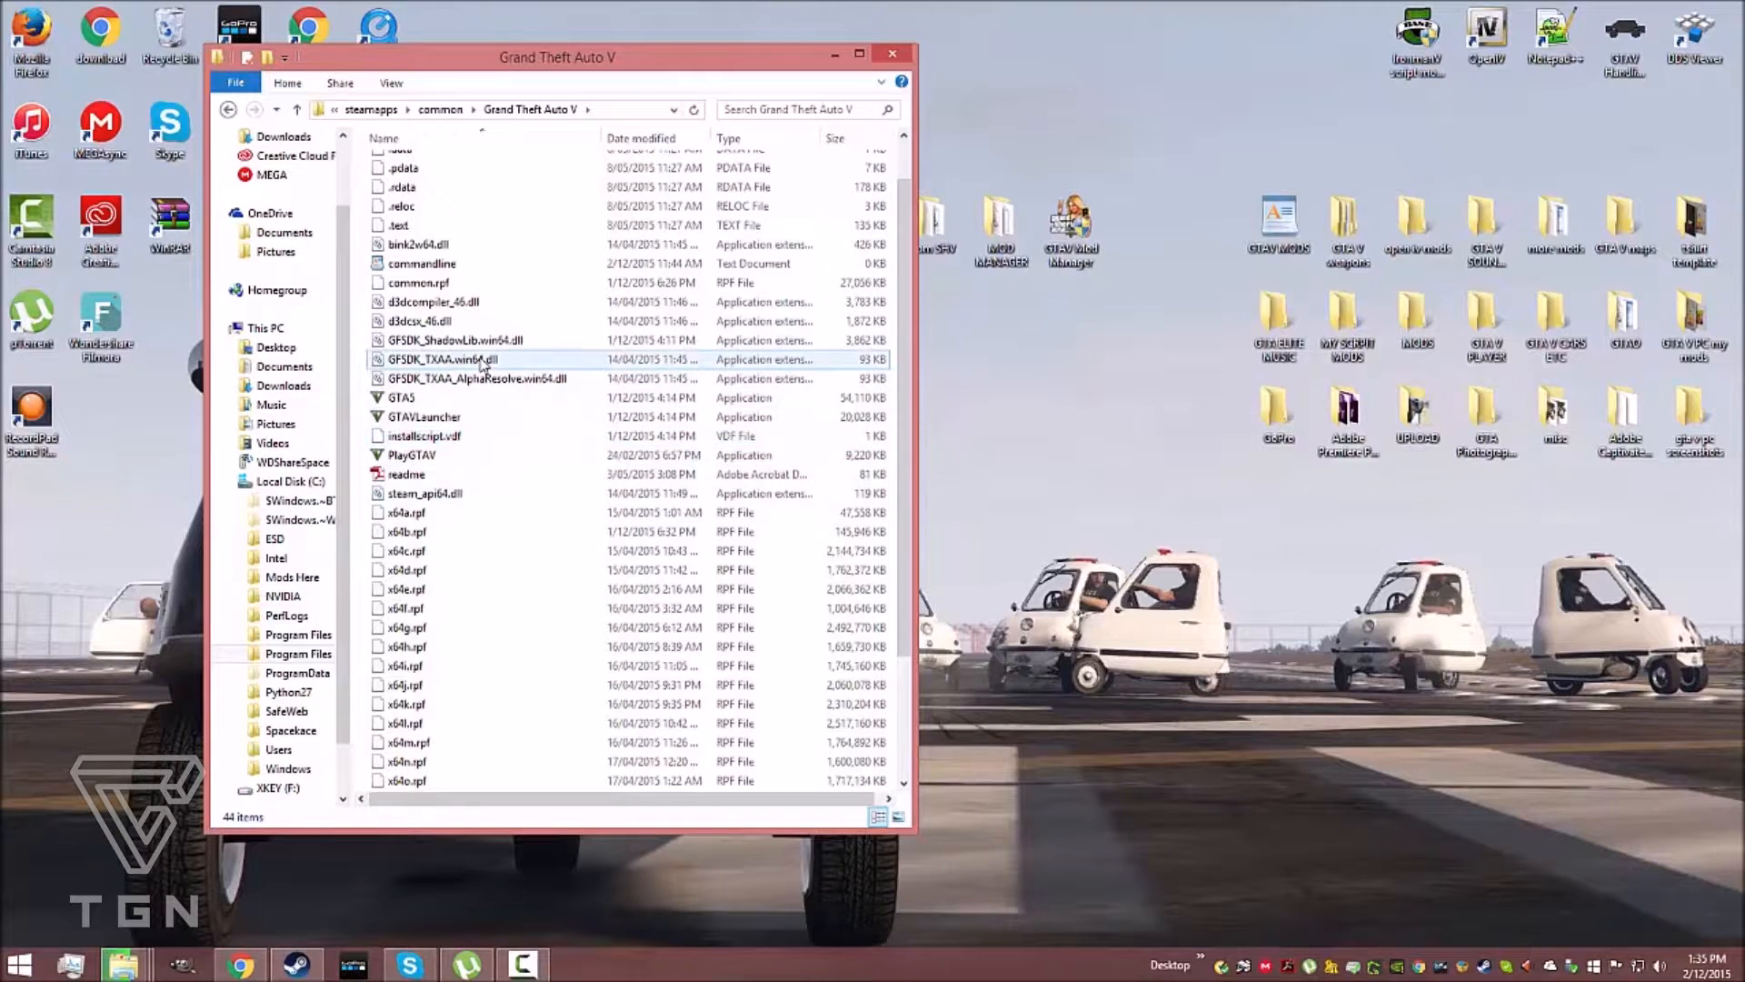
pyautogui.moveTo(483, 360)
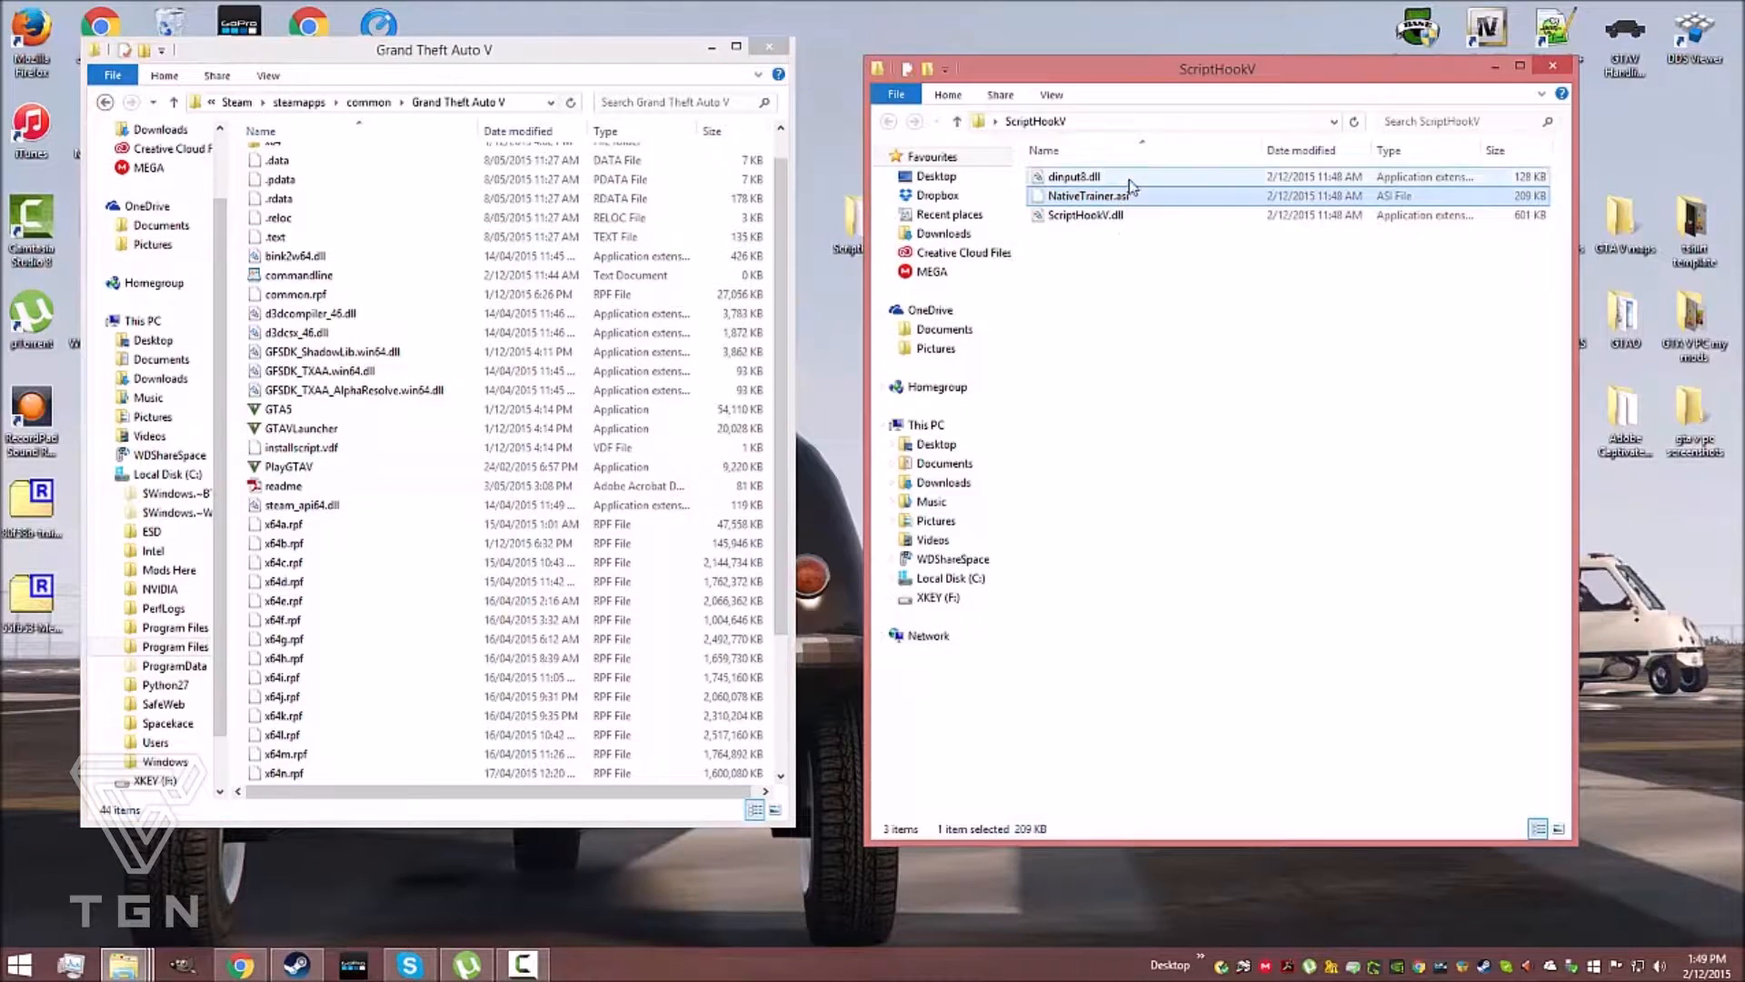
pyautogui.moveTo(1085, 195); pyautogui.dragTo(456, 368)
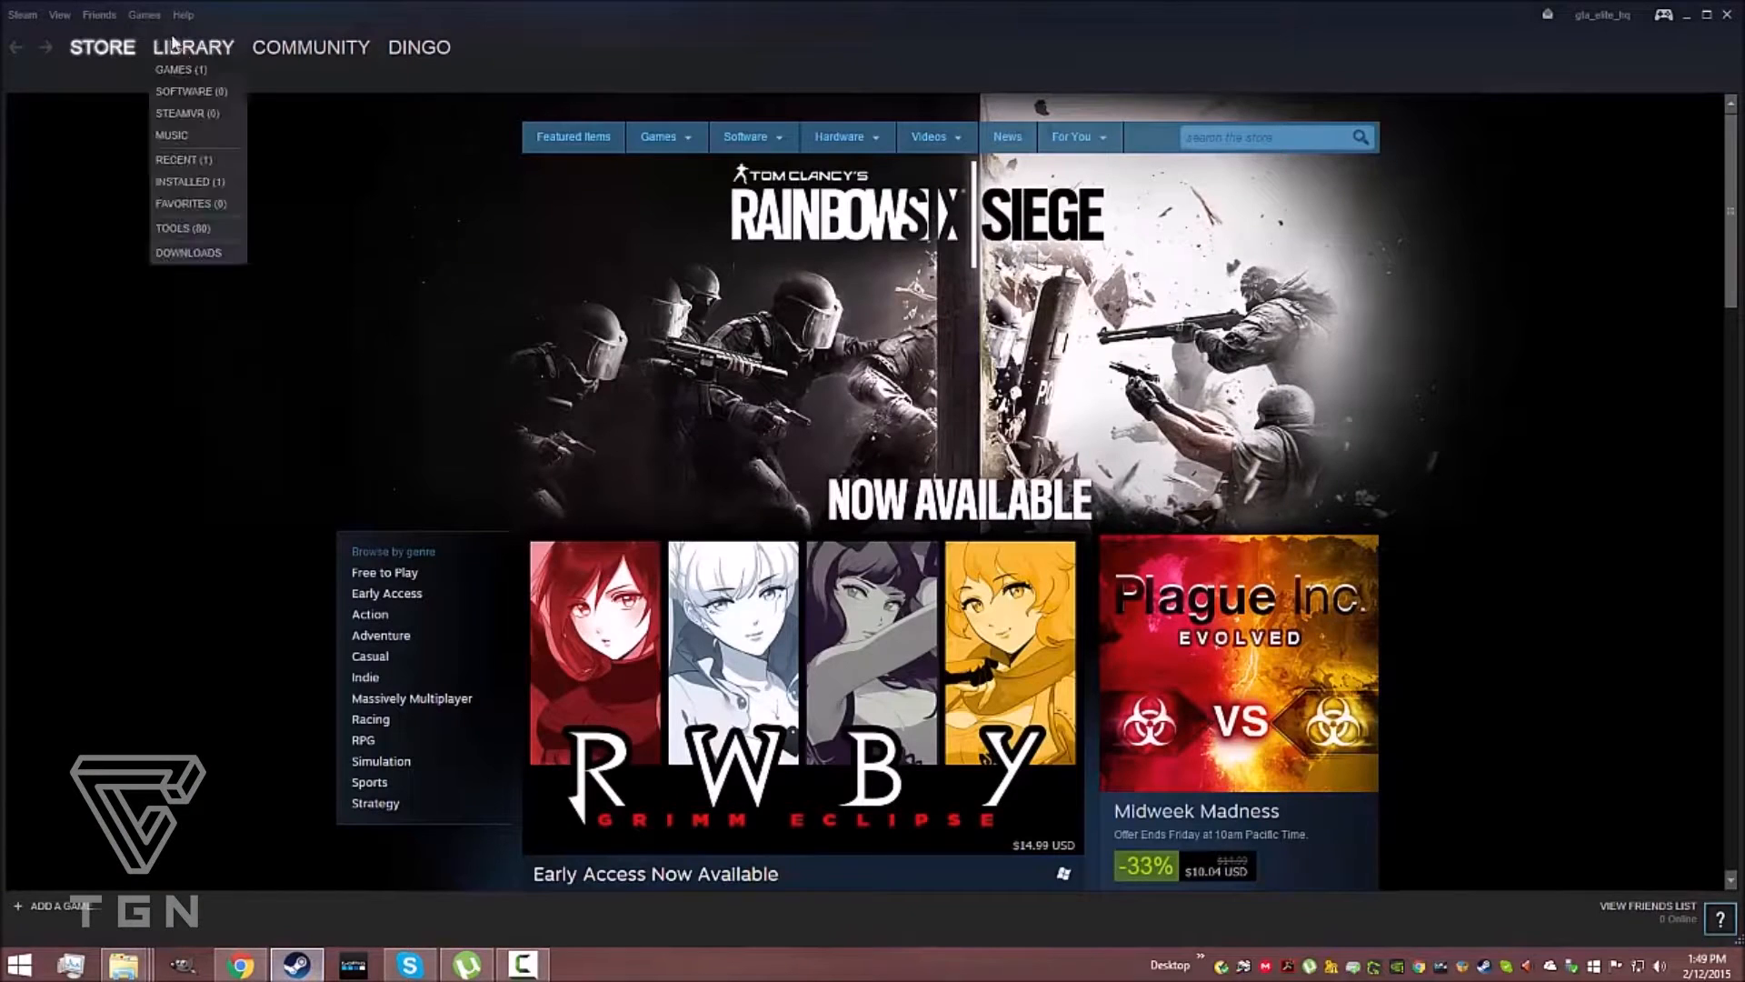
# Play Grand Theft Auto V from the Steam Library and reach its title screen
pyautogui.click(175, 70)
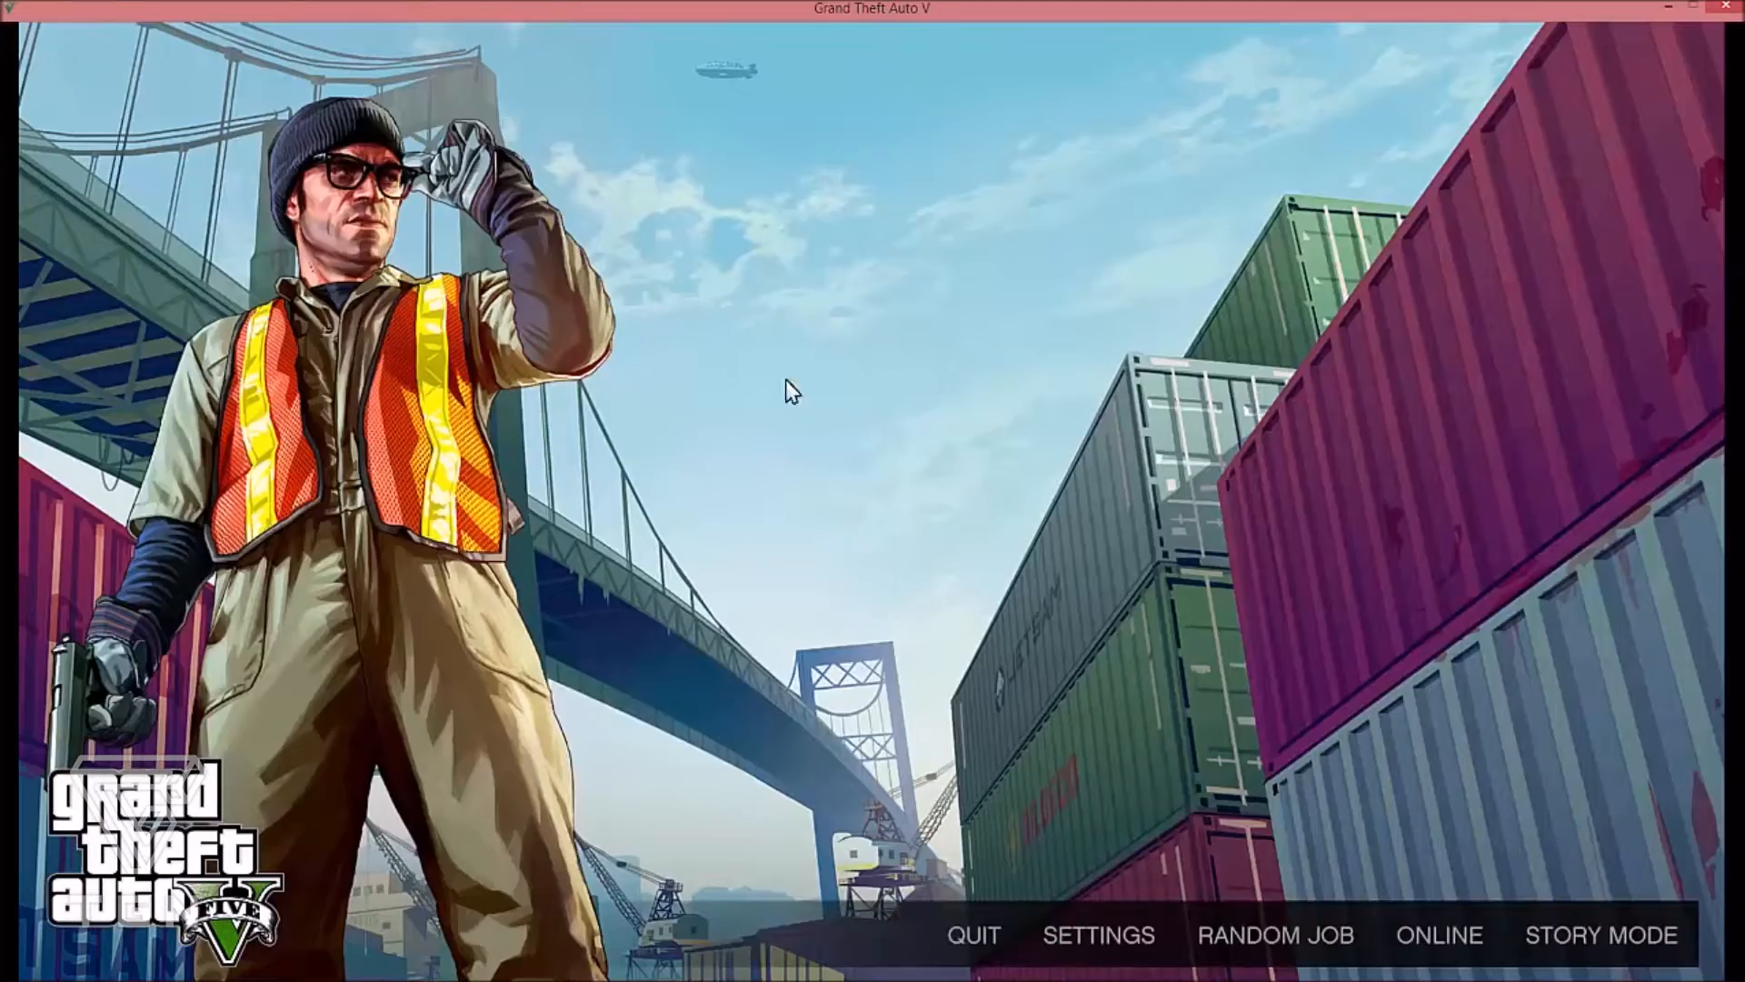
pyautogui.click(1601, 932)
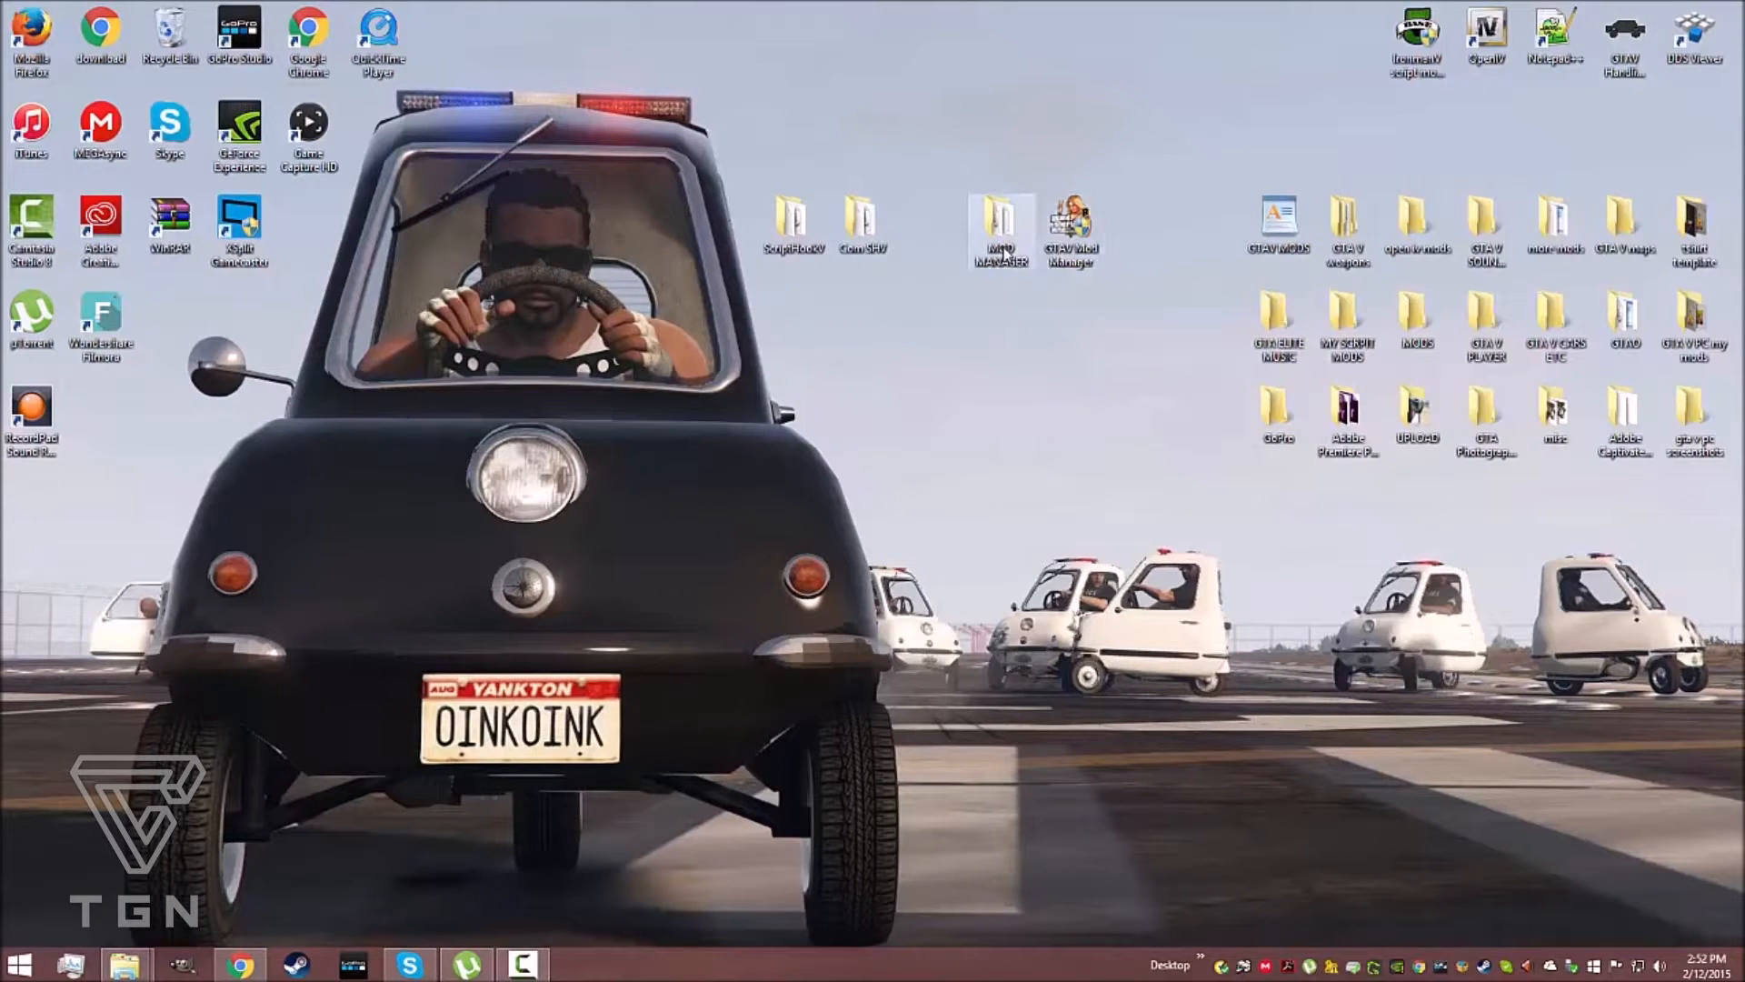
# Check the MOD MANAGER desktop folder's contents, then launch the GTAV Mod Manager shortcut
pyautogui.doubleClick(993, 222)
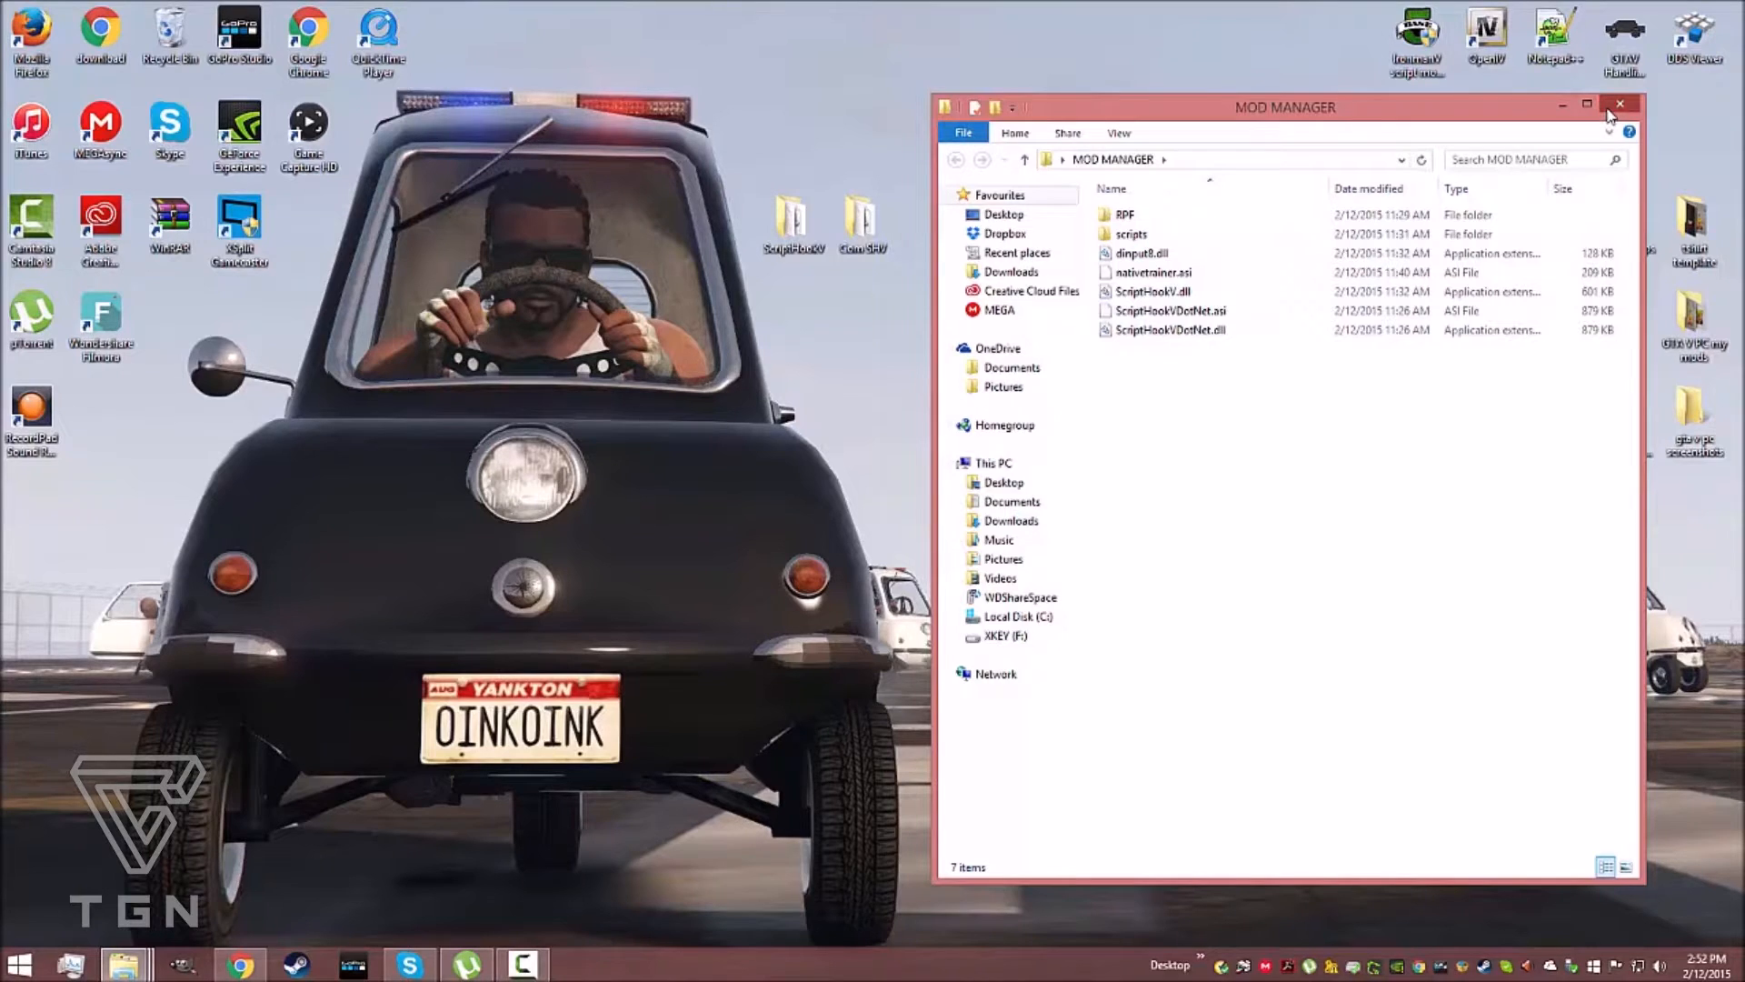
pyautogui.click(1618, 104)
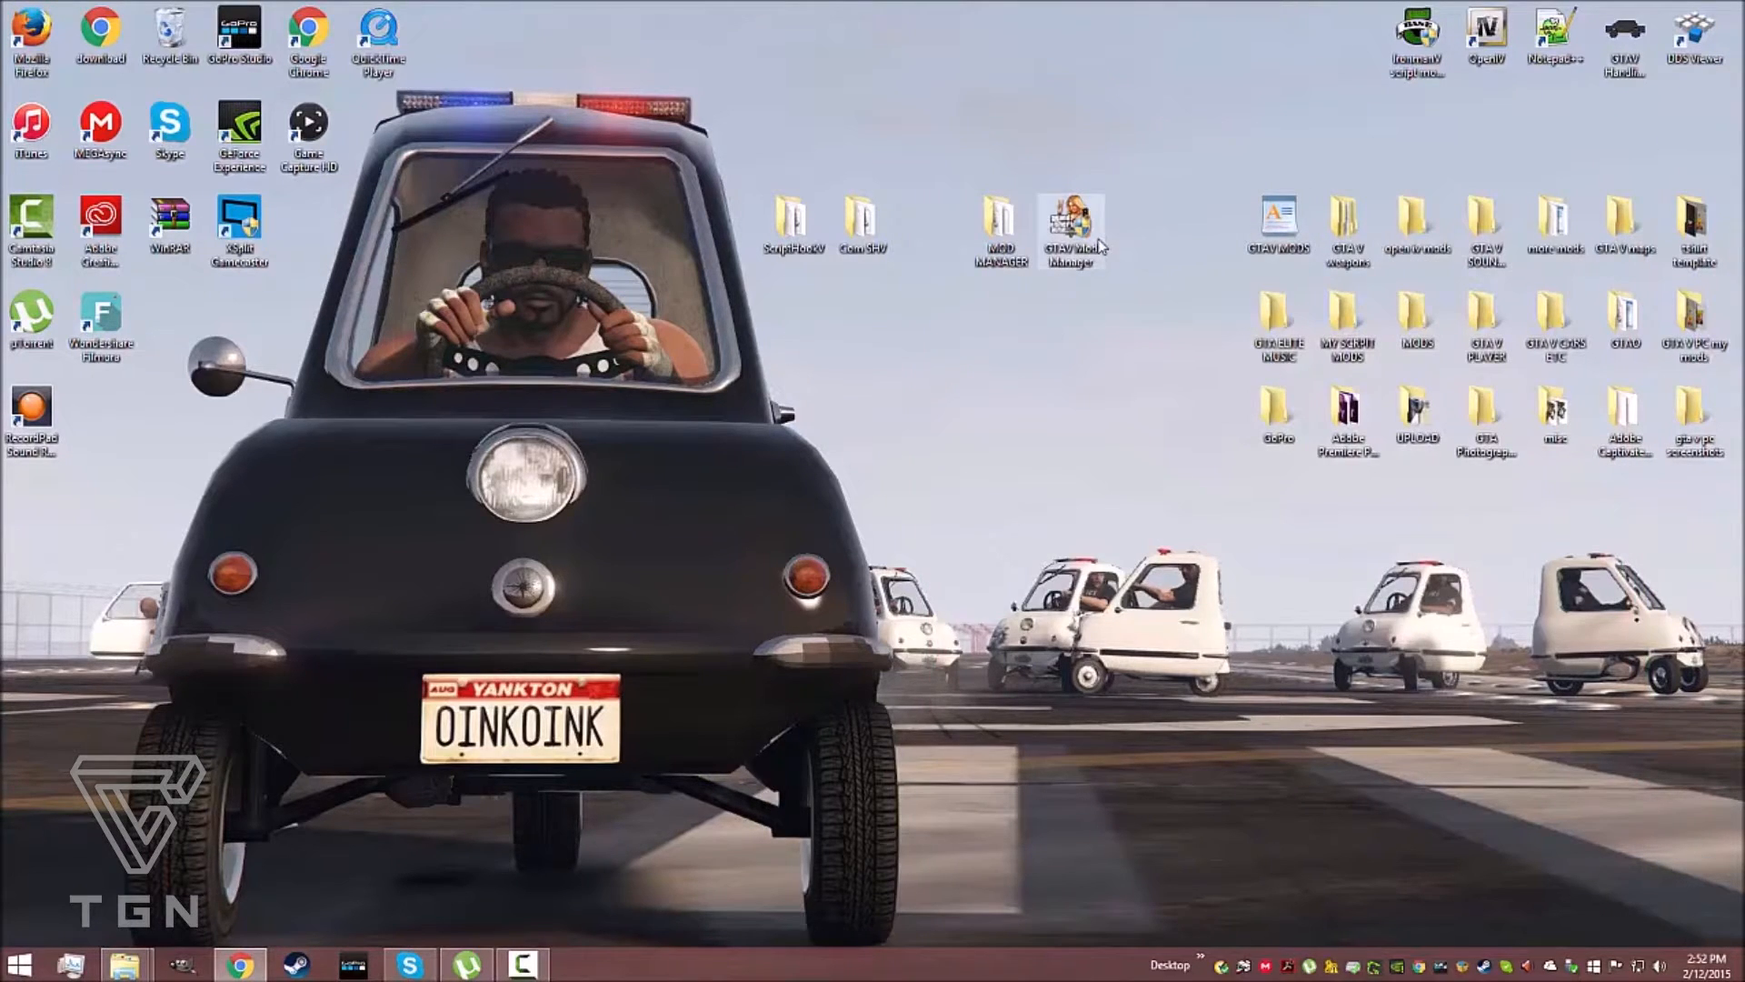
pyautogui.click(1072, 225)
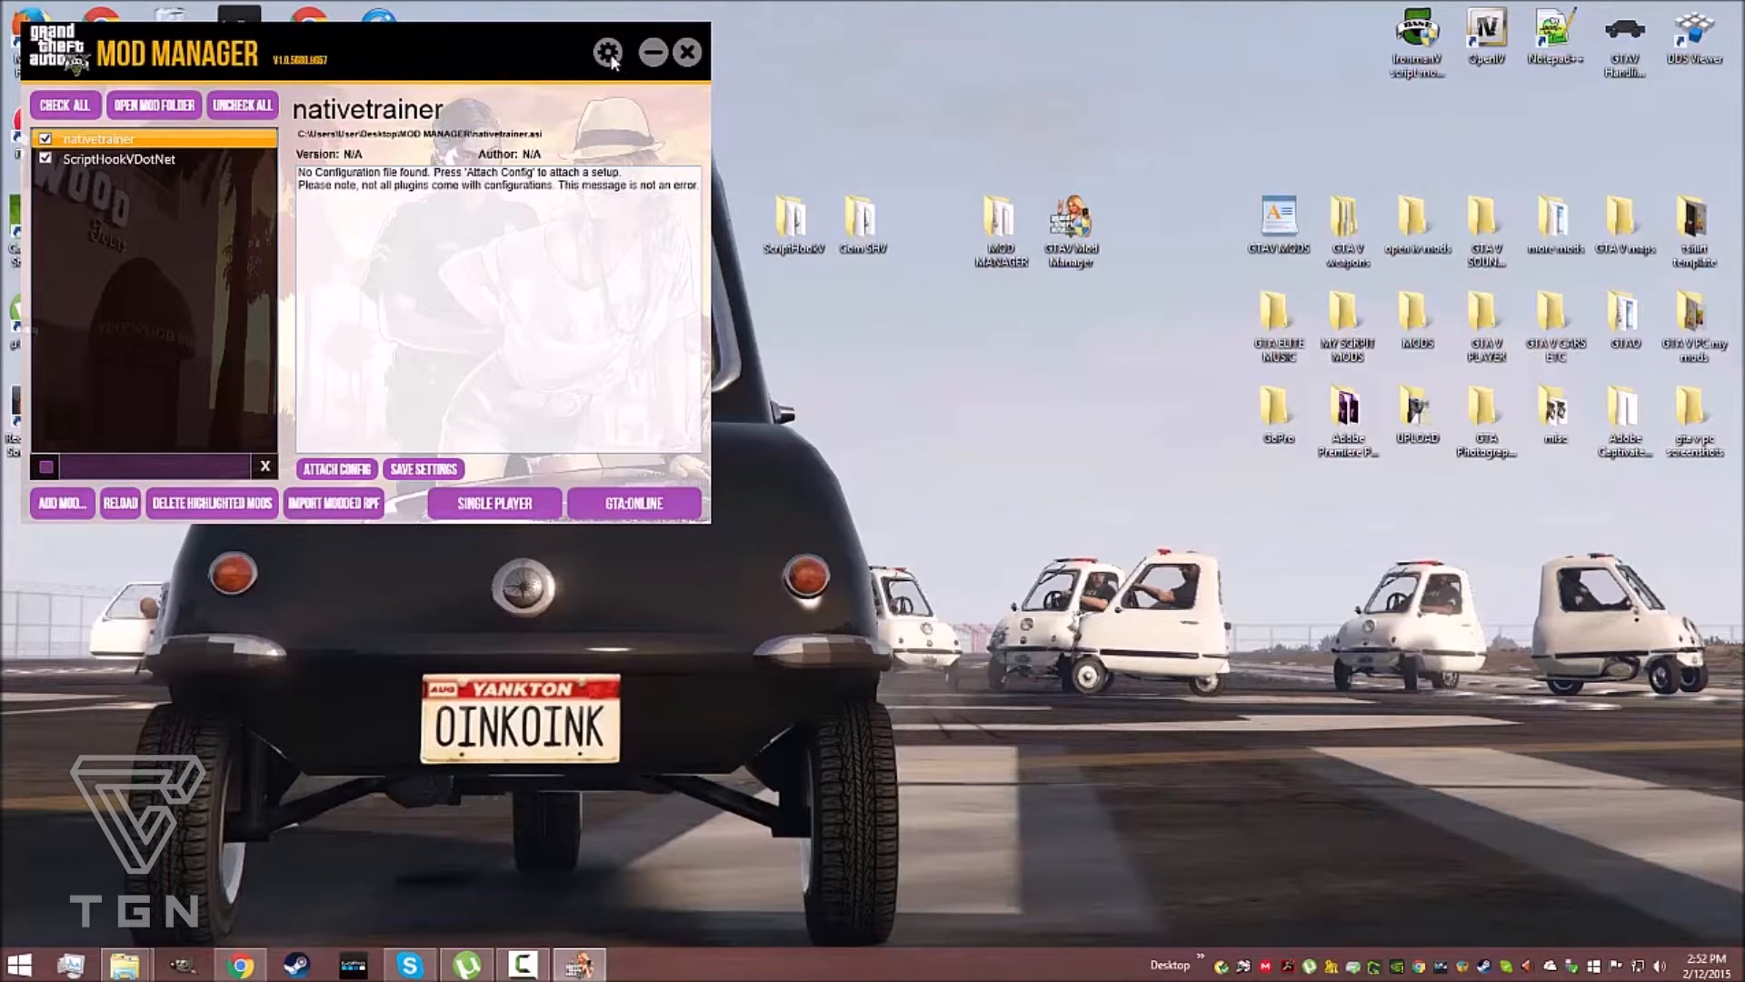
# Review the Mod Manager tweak options, then start single player and bring up the Native Trainer menu with F4
pyautogui.click(607, 53)
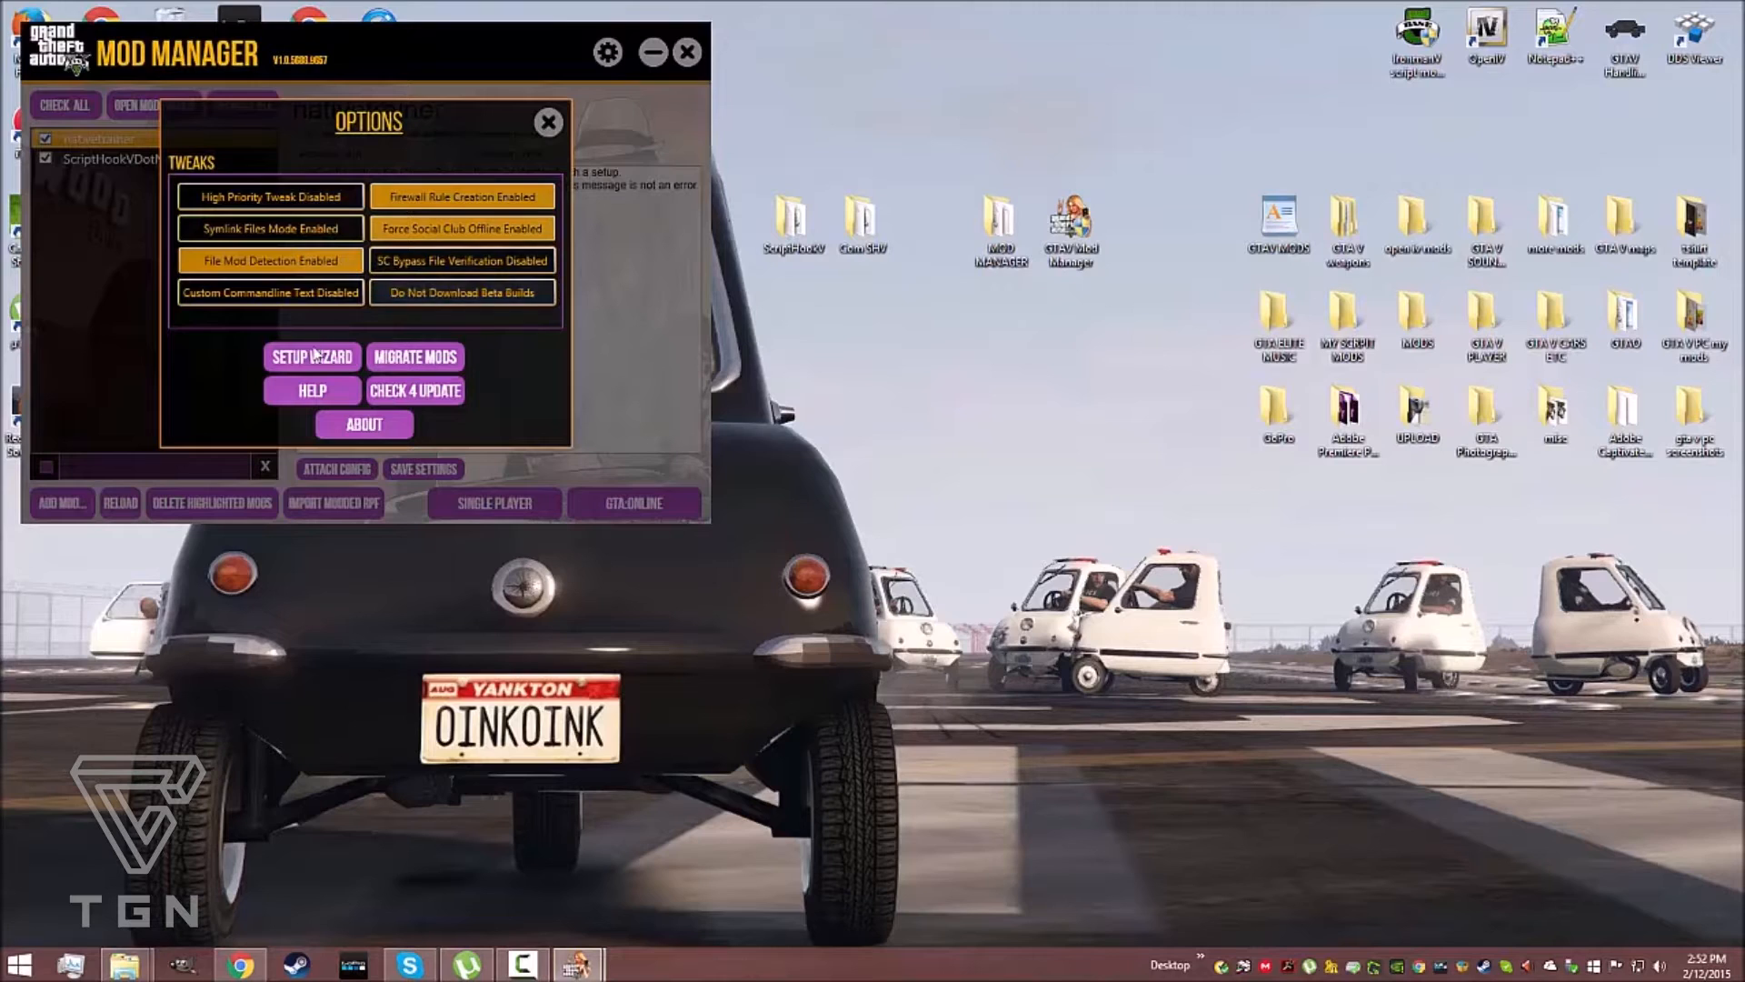
pyautogui.click(311, 356)
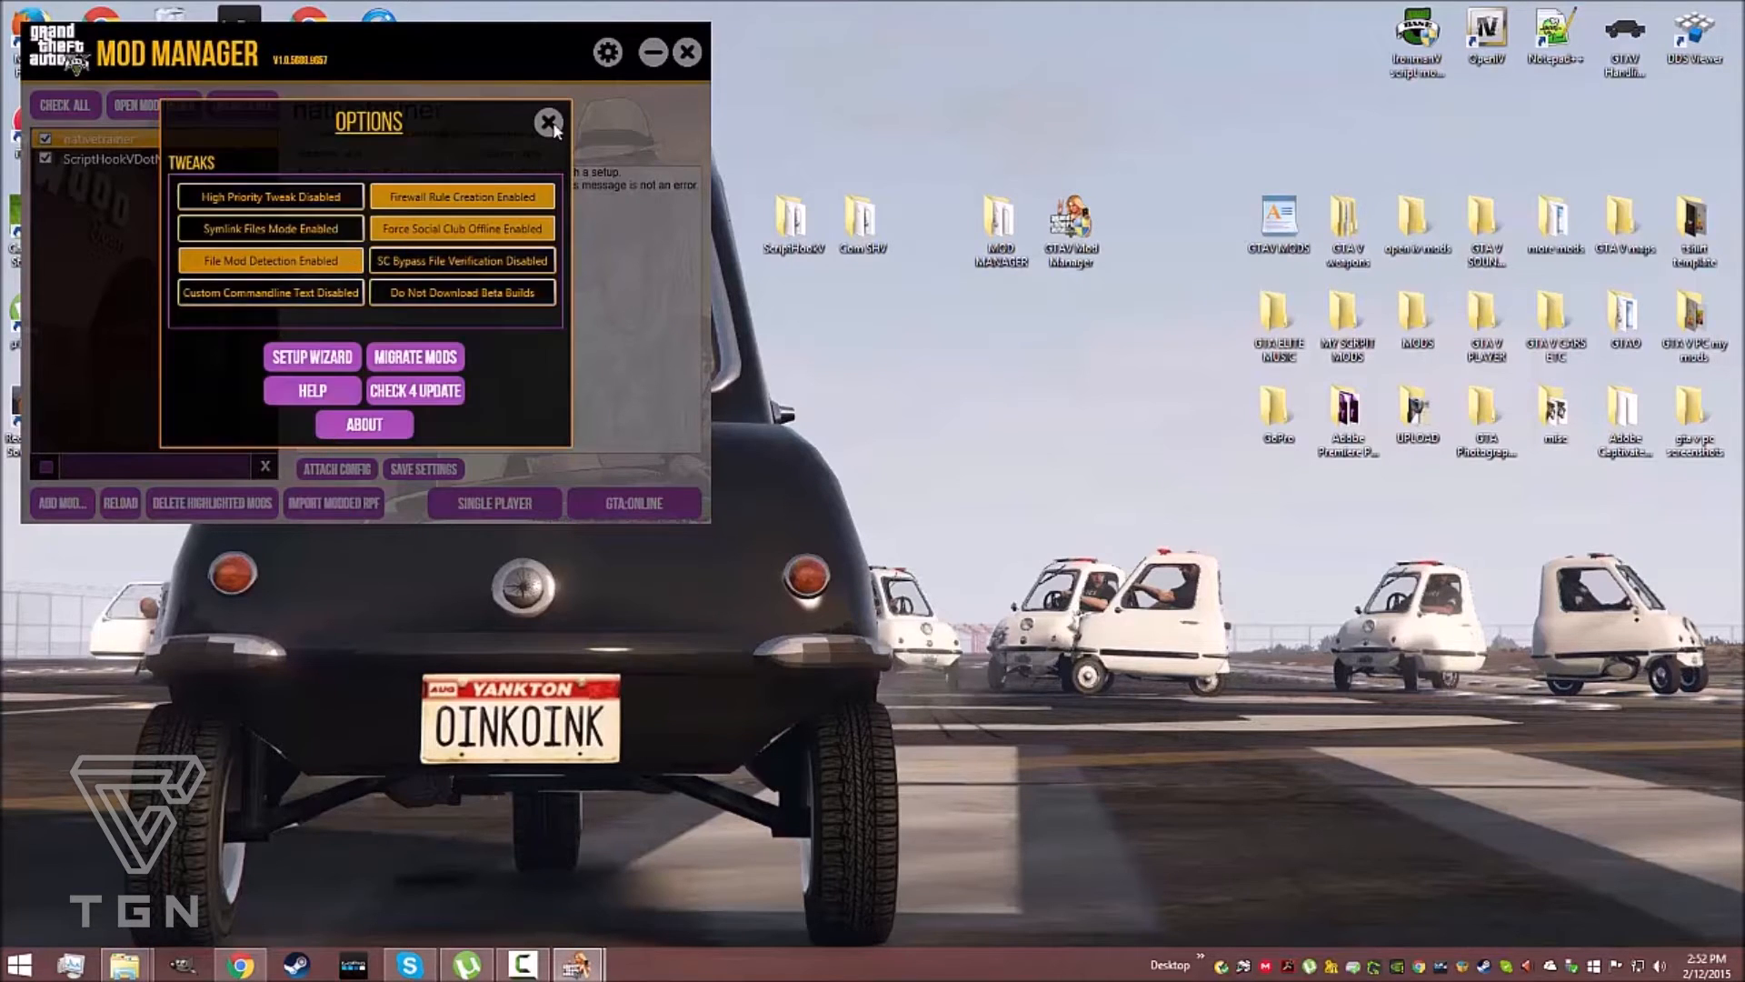
pyautogui.click(547, 122)
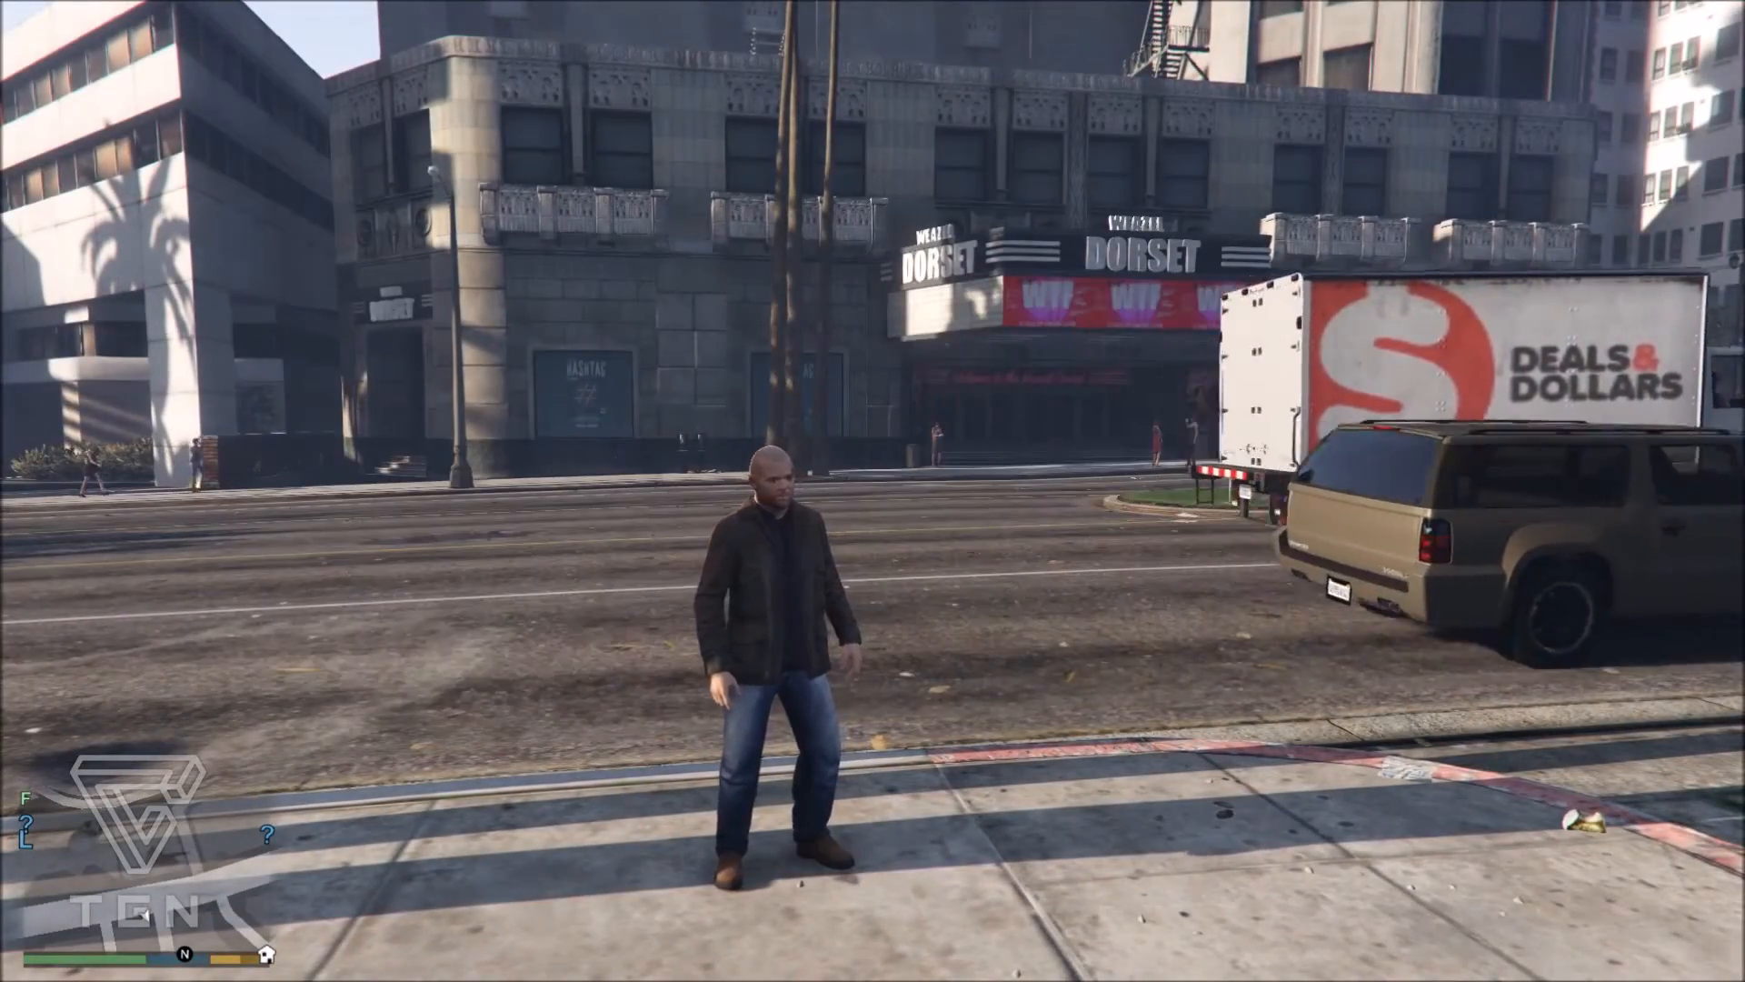
pyautogui.press('F4')
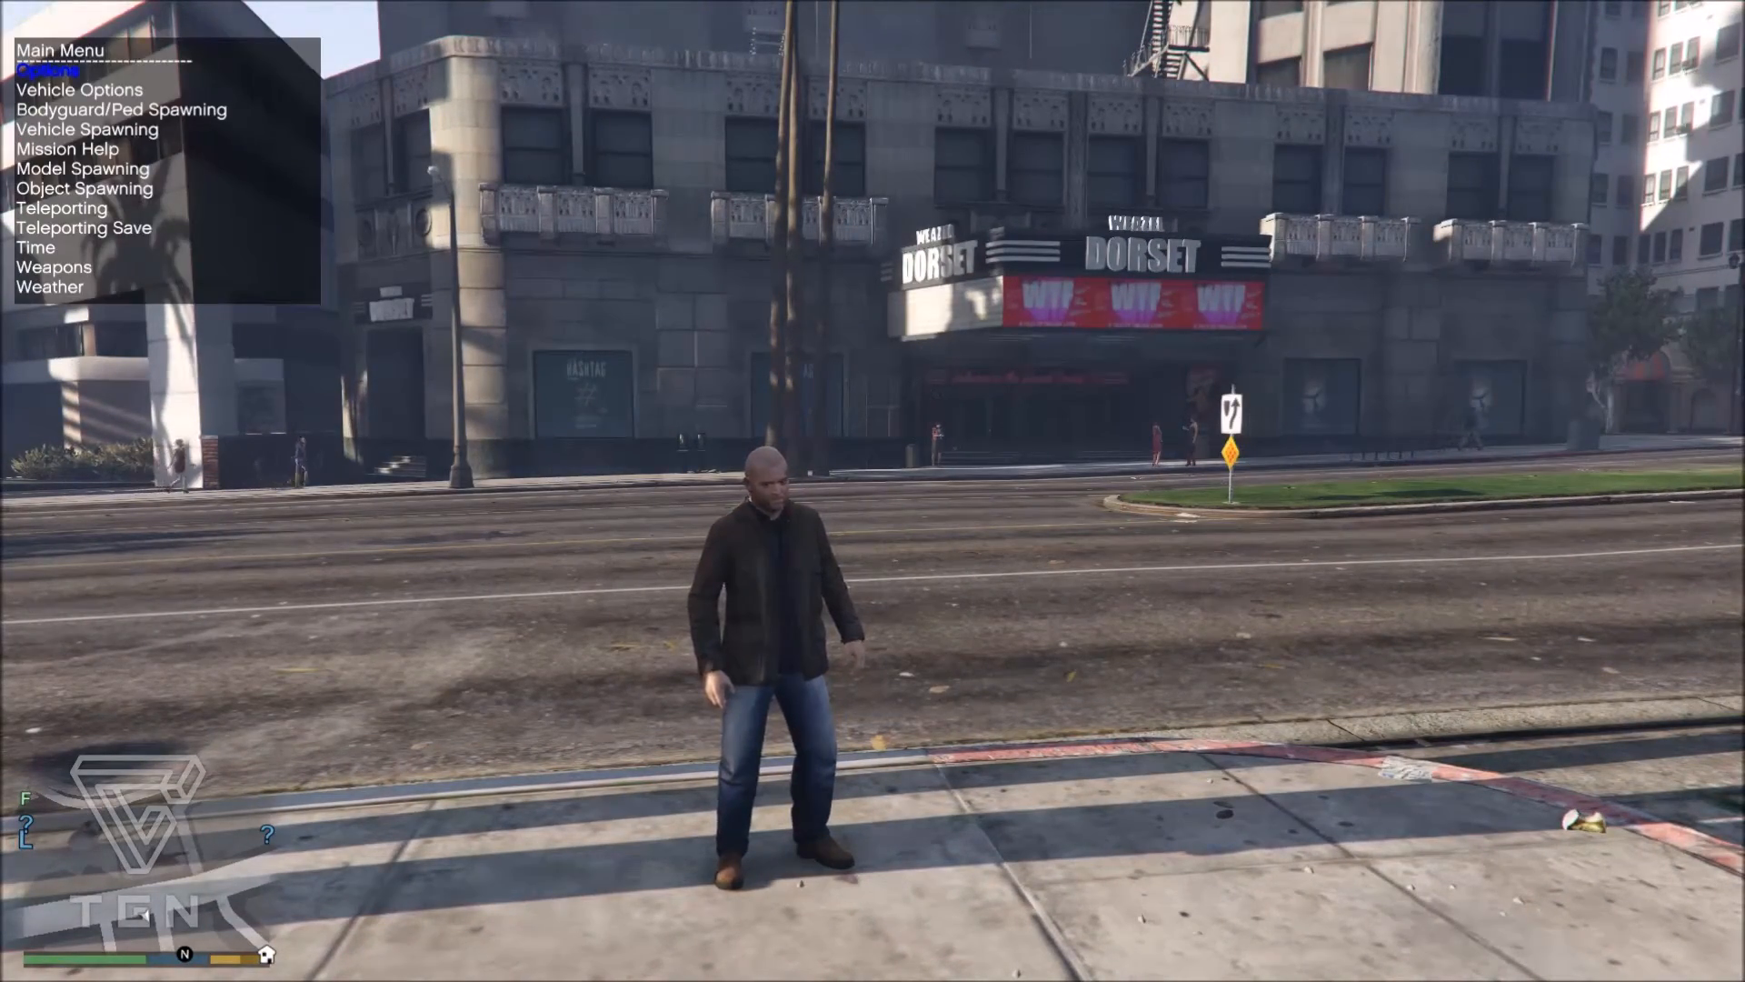